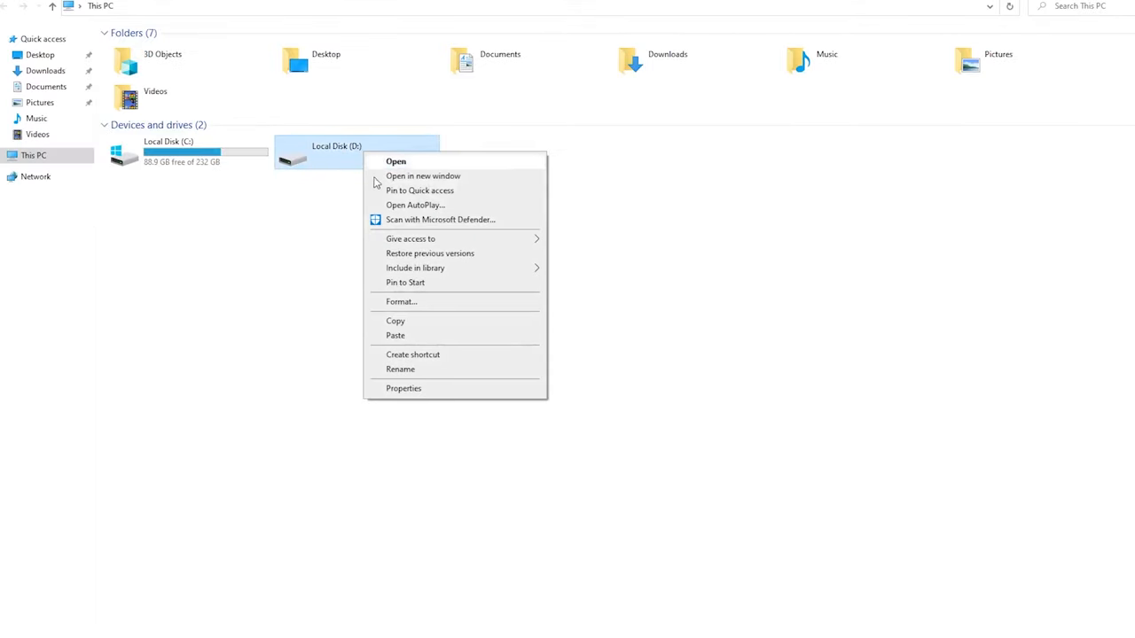
- Quick-format Local Disk (D:) as NTFS from File Explorer, confirming all data will be erased
{"action": "left_click", "coordinate": [401, 301]}
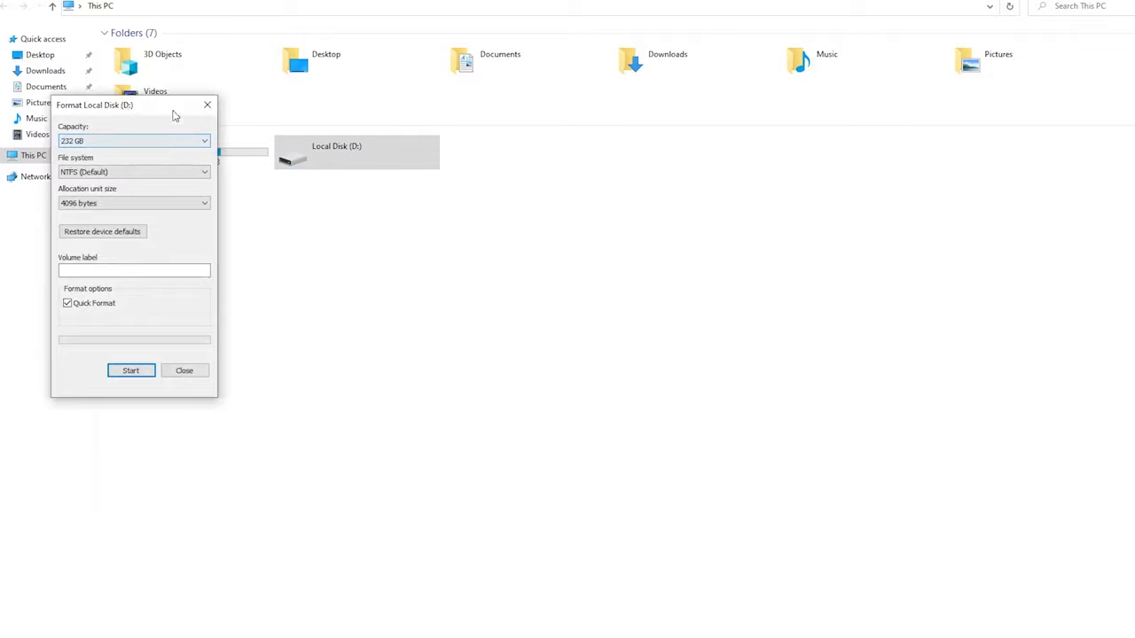
{"action": "left_click", "coordinate": [130, 371]}
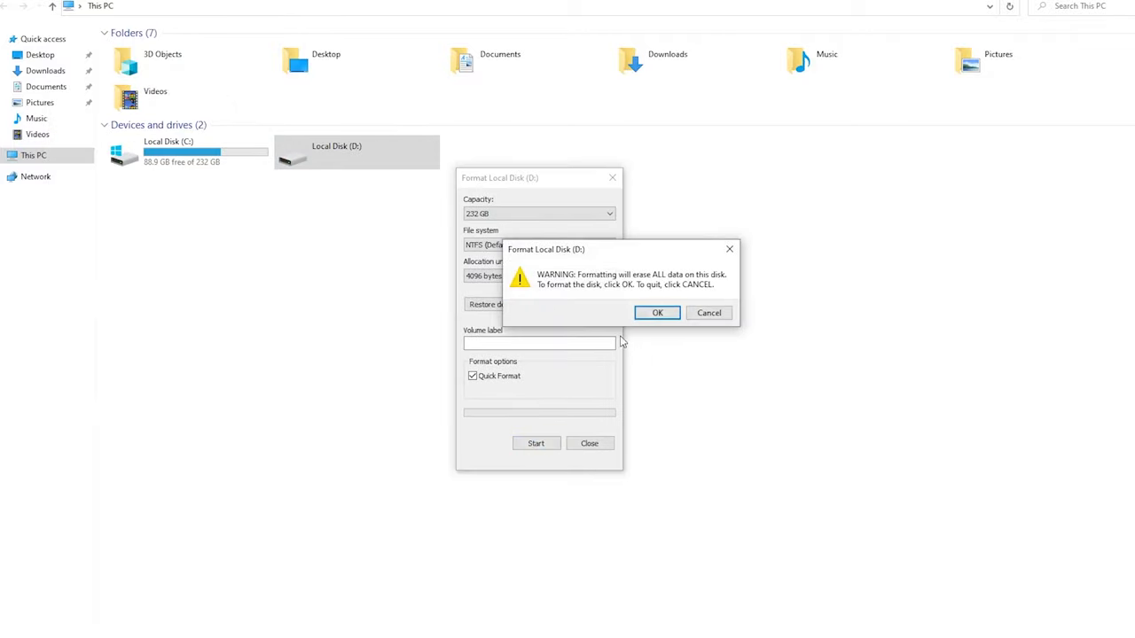
{"action": "left_click", "coordinate": [657, 312]}
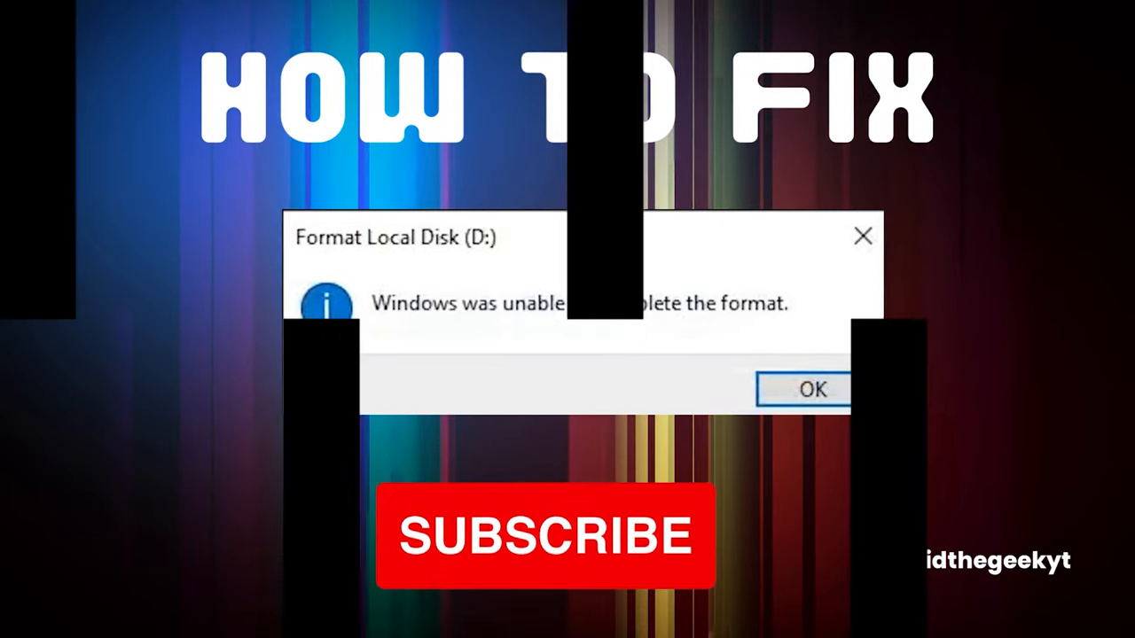
{"action": "left_click", "coordinate": [810, 389]}
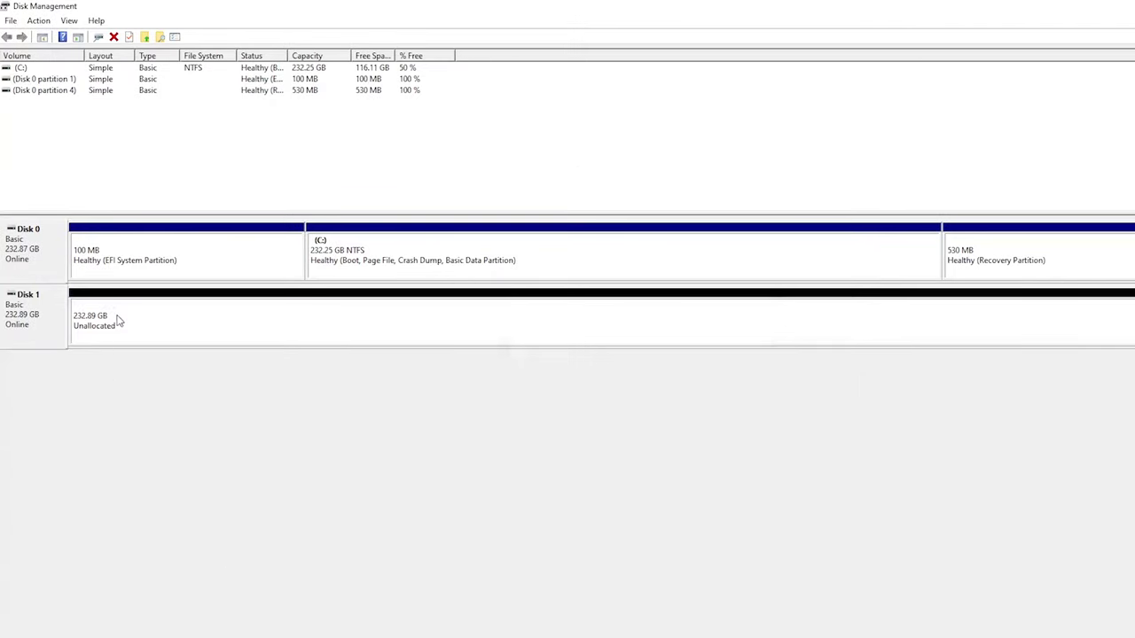
- Create a new simple volume on Disk 1's unallocated space, keeping drive letter D and NTFS quick format
{"action": "right_click", "coordinate": [116, 320]}
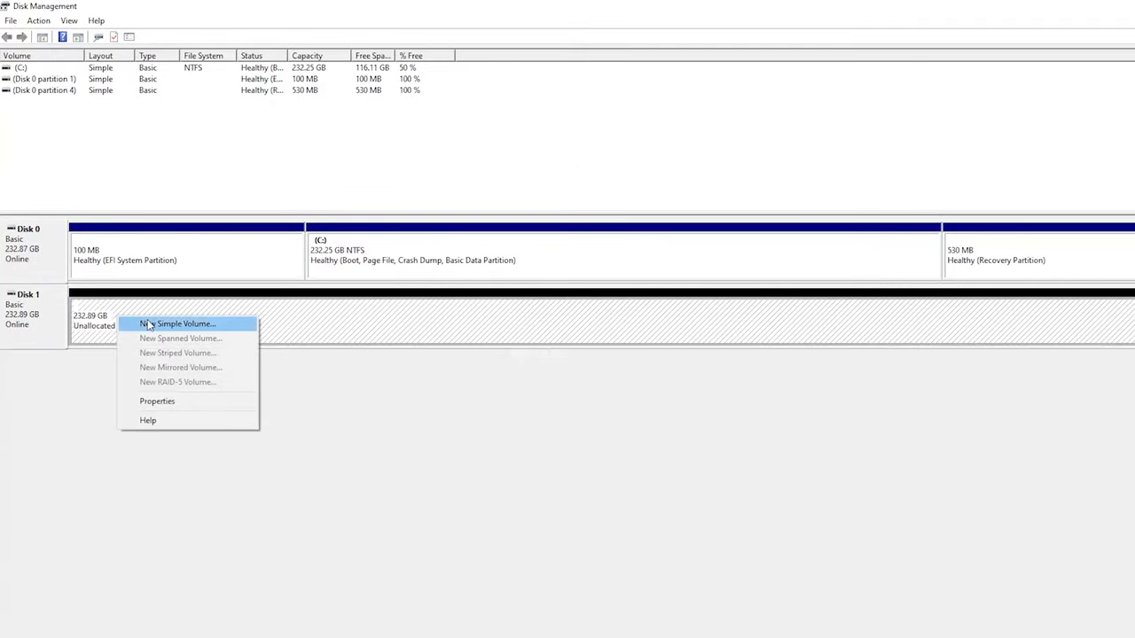
{"action": "left_click", "coordinate": [182, 323]}
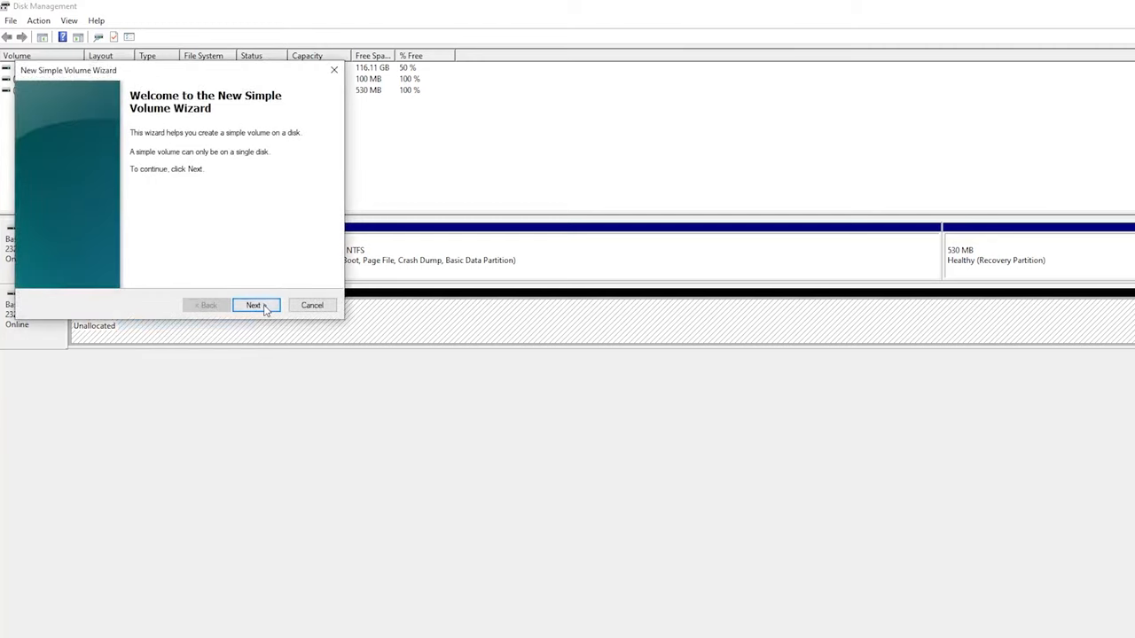
{"action": "left_click", "coordinate": [254, 305]}
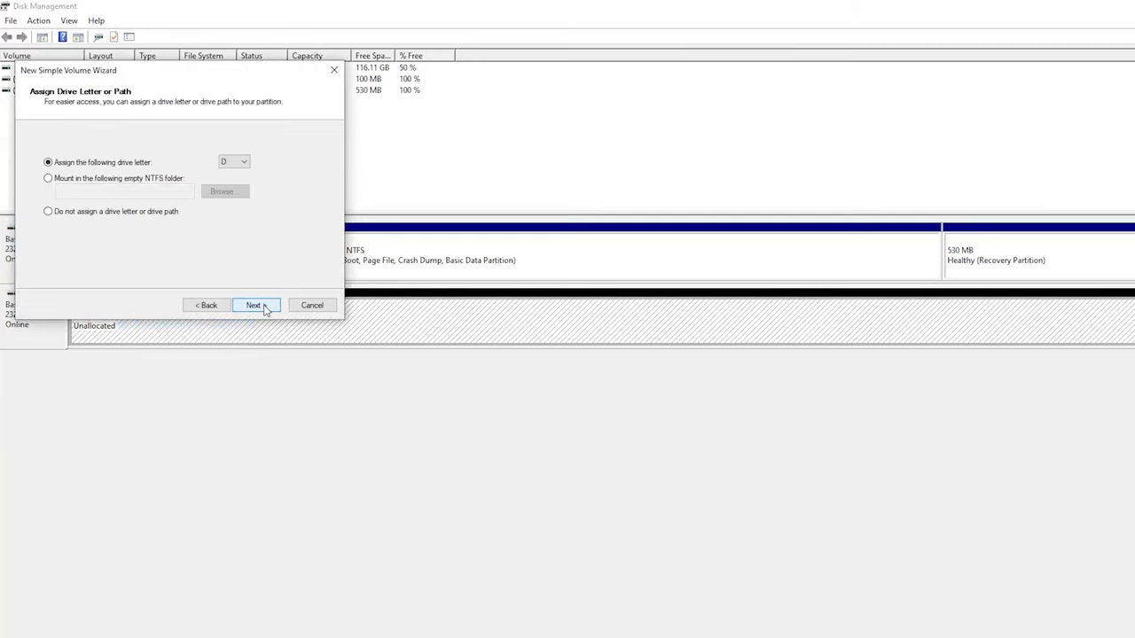
{"action": "left_click", "coordinate": [255, 305]}
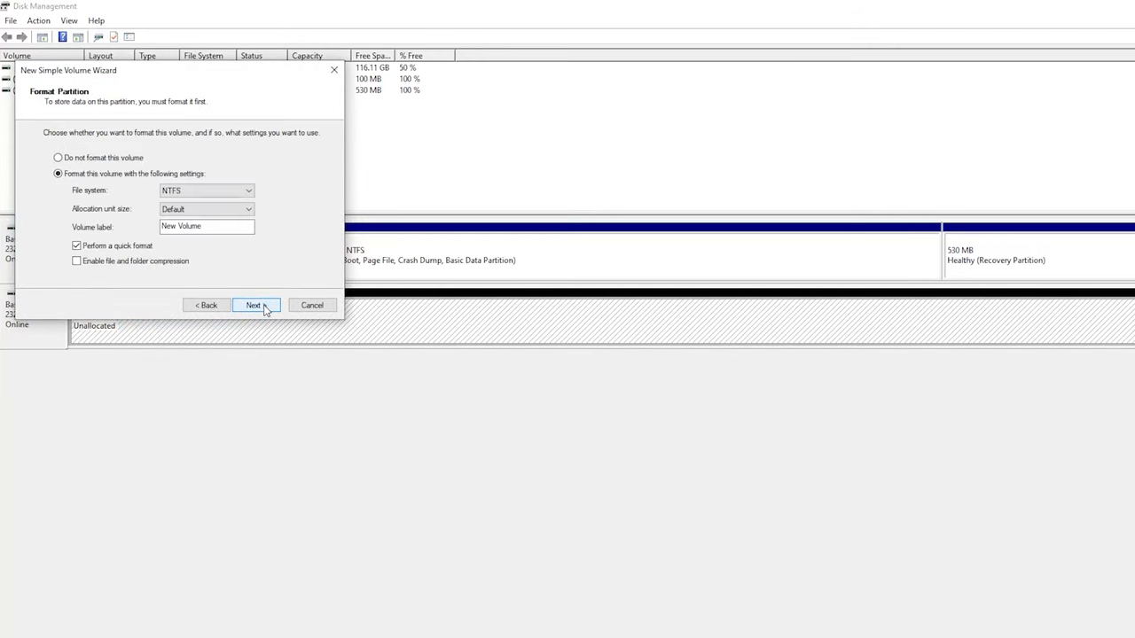
{"action": "left_click", "coordinate": [255, 305]}
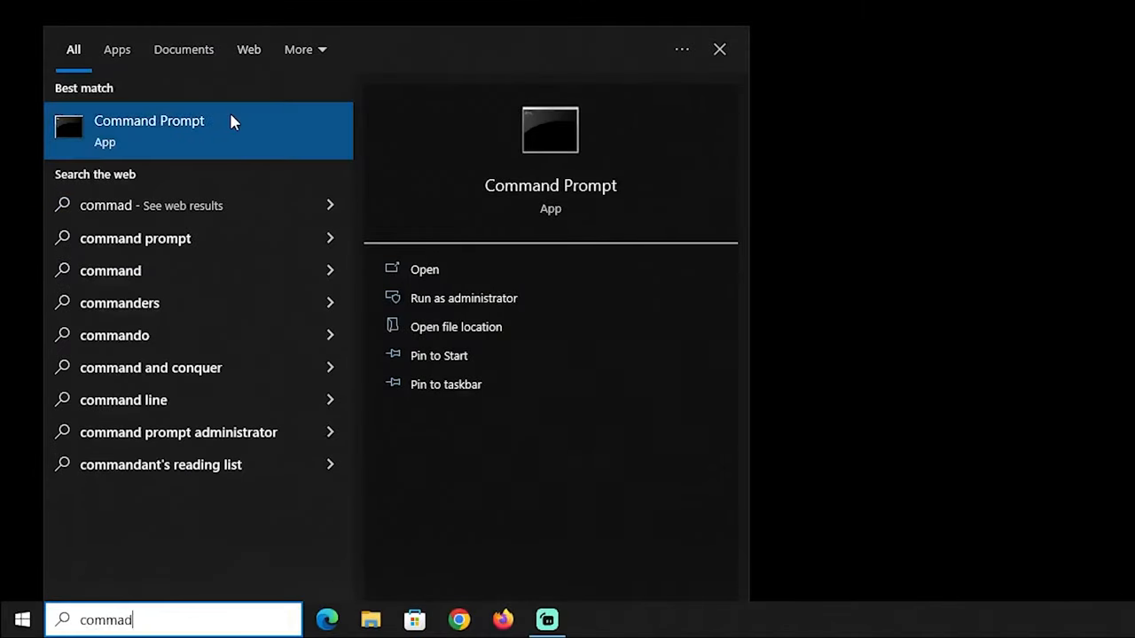
- Launch Command Prompt with administrator rights
{"action": "left_click", "coordinate": [463, 298]}
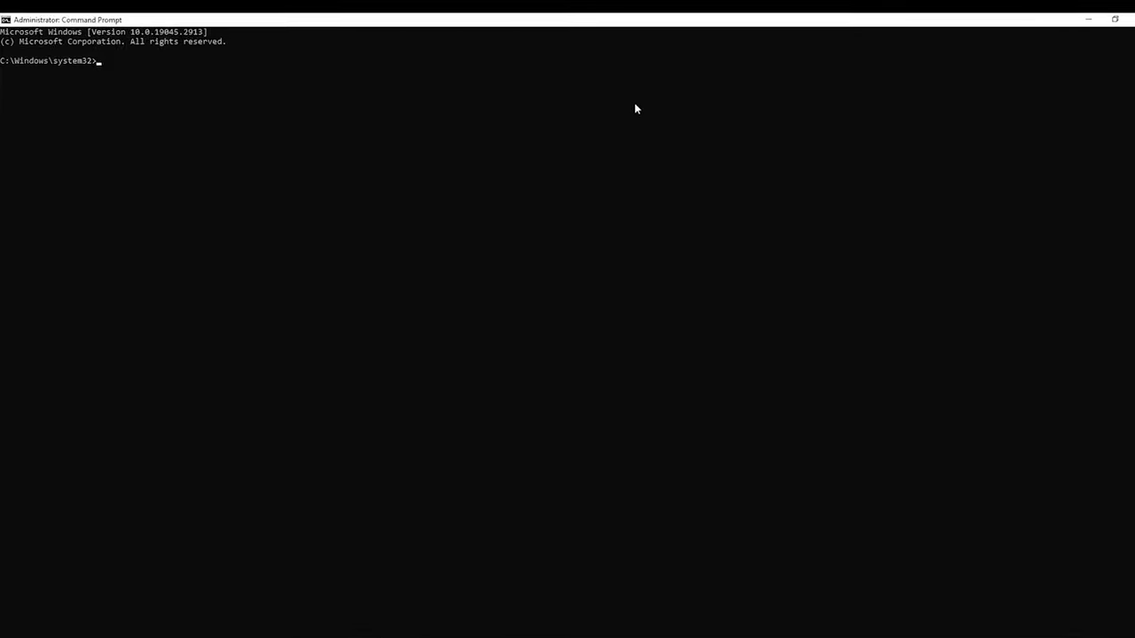
- Run diskpart, list the disks and select disk 1 as the working disk
{"action": "type", "text": "di"}
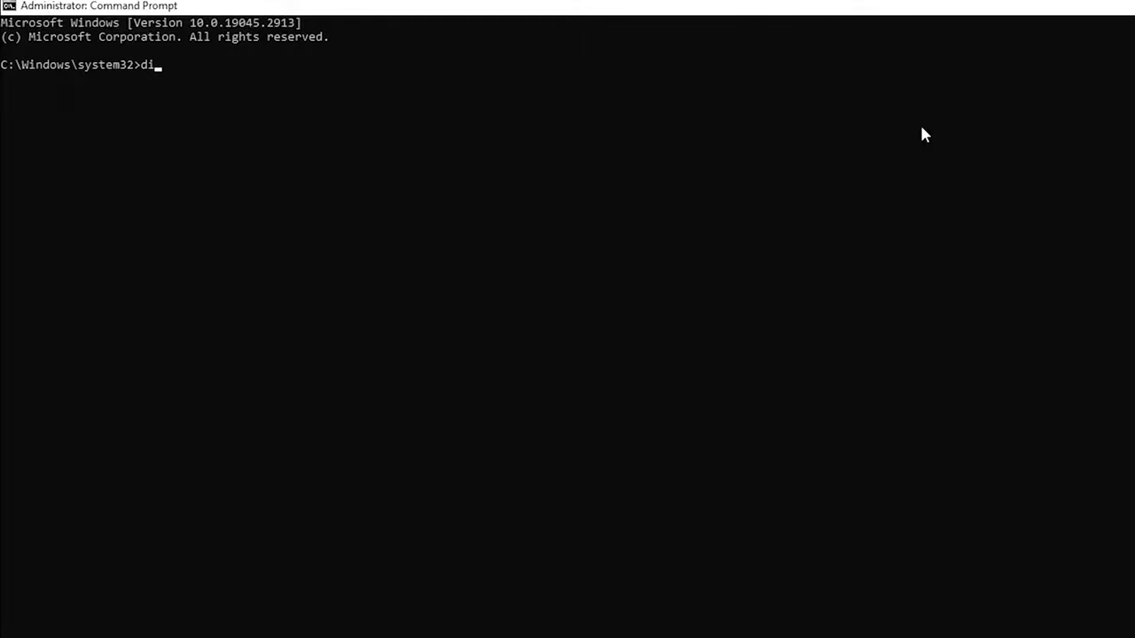
{"action": "type", "text": "skpart"}
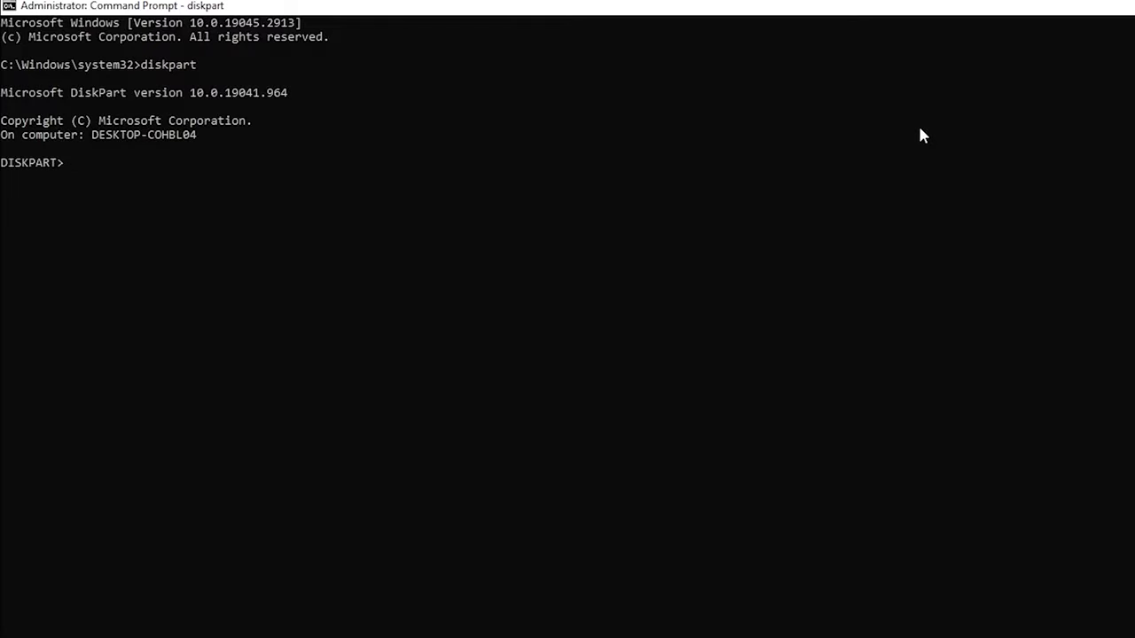
{"action": "type", "text": "list disk"}
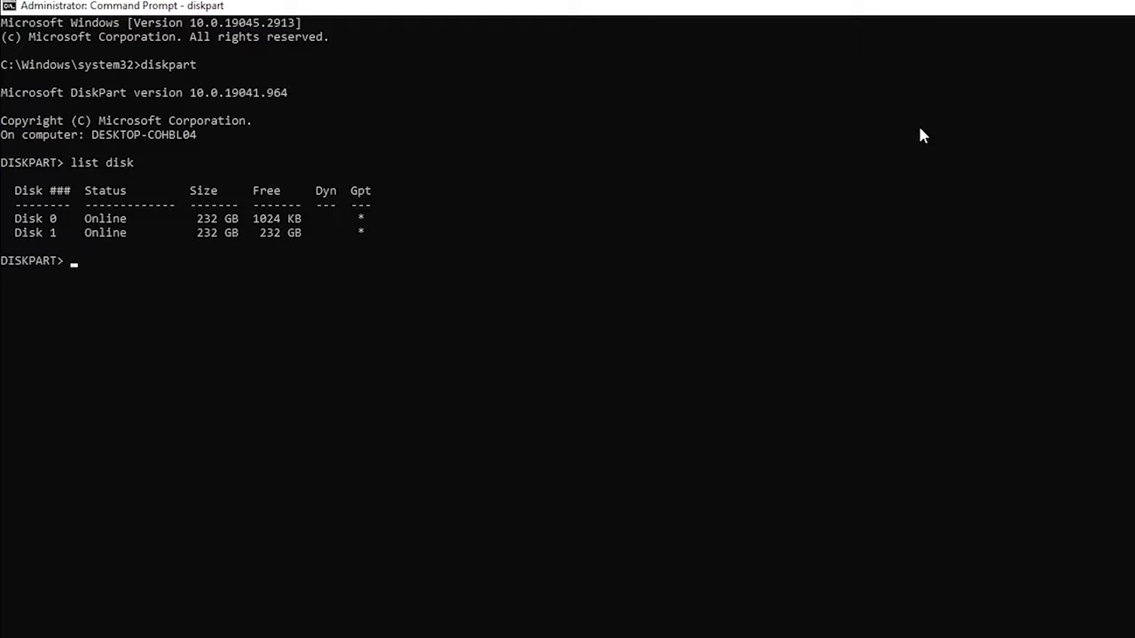
{"action": "type", "text": "select"}
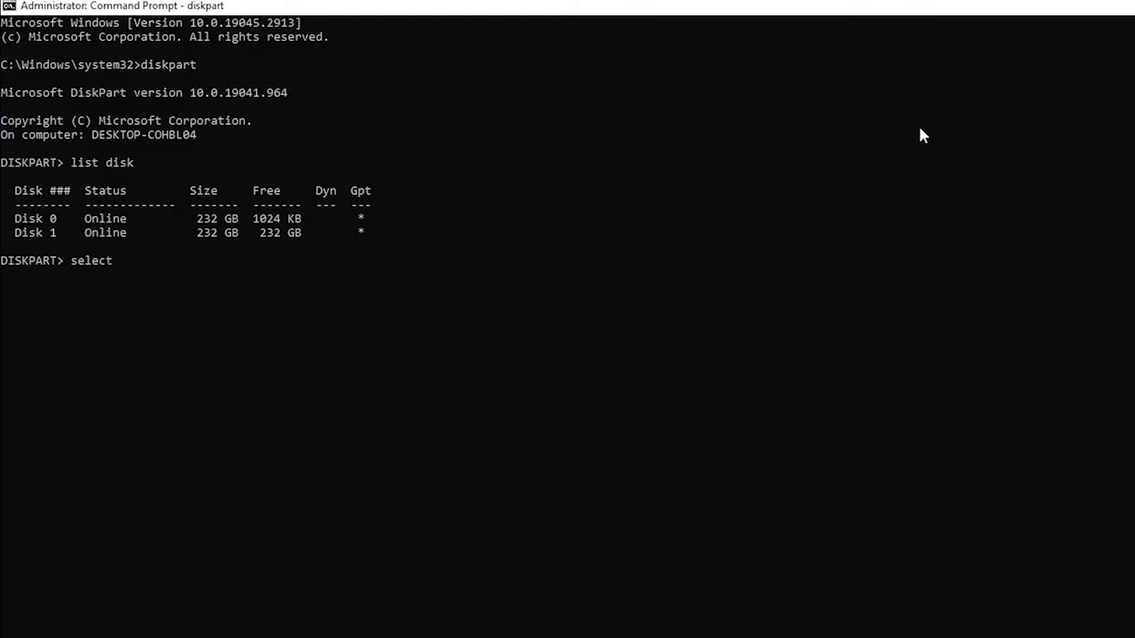
{"action": "type", "text": "disk 1"}
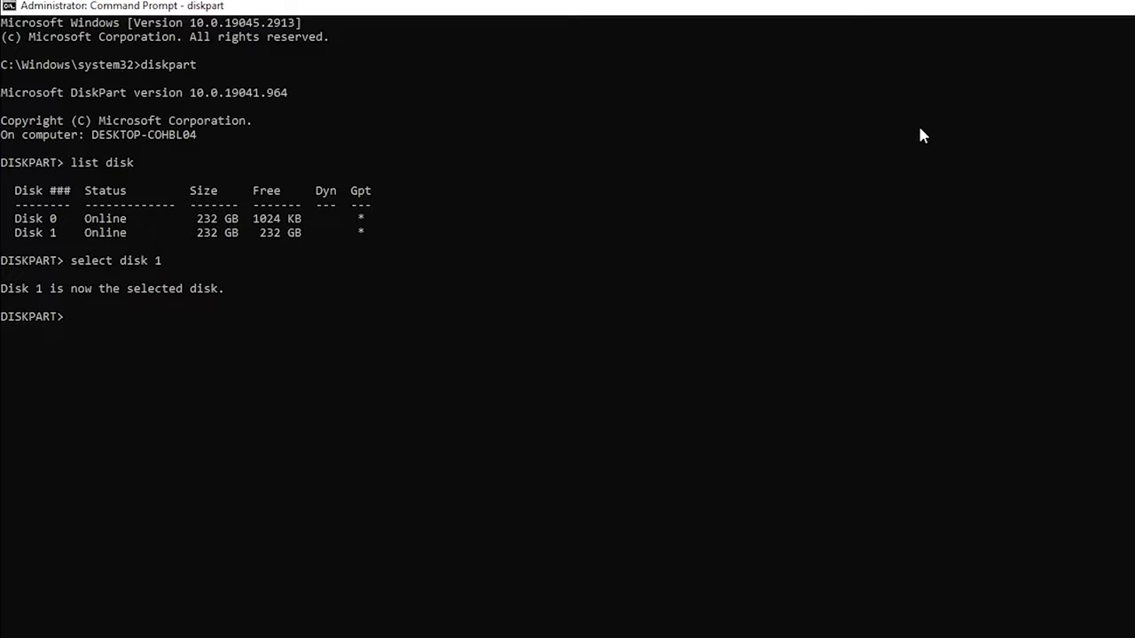
- Clean Disk 1, create a primary partition and quick-format it with format fs=ntfs
{"action": "type", "text": "clean"}
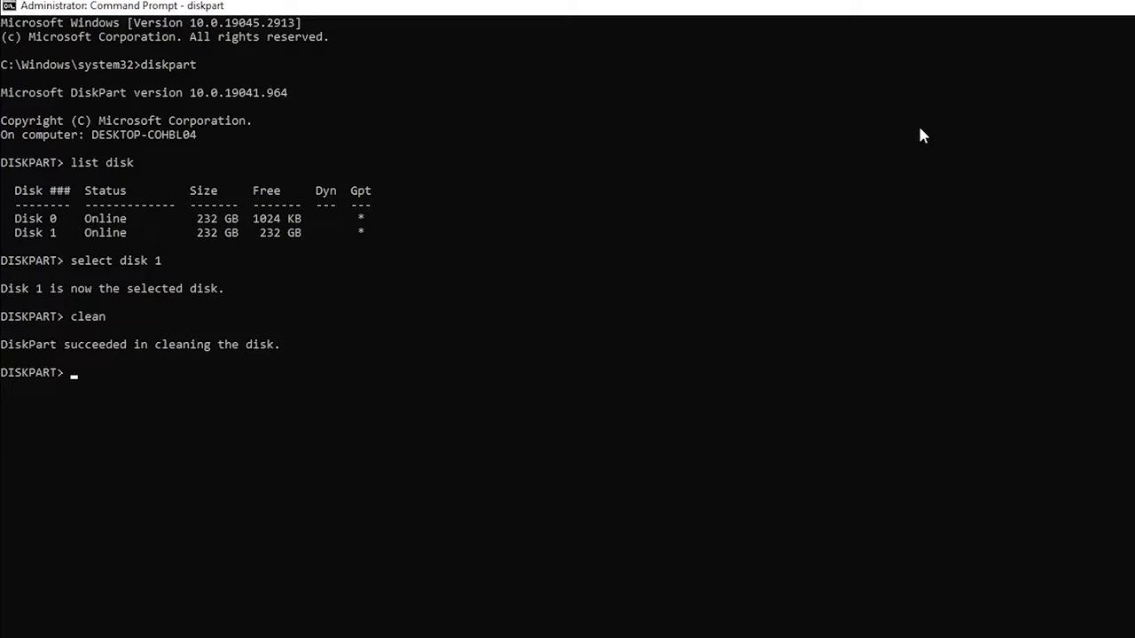
{"action": "type", "text": "create partition"}
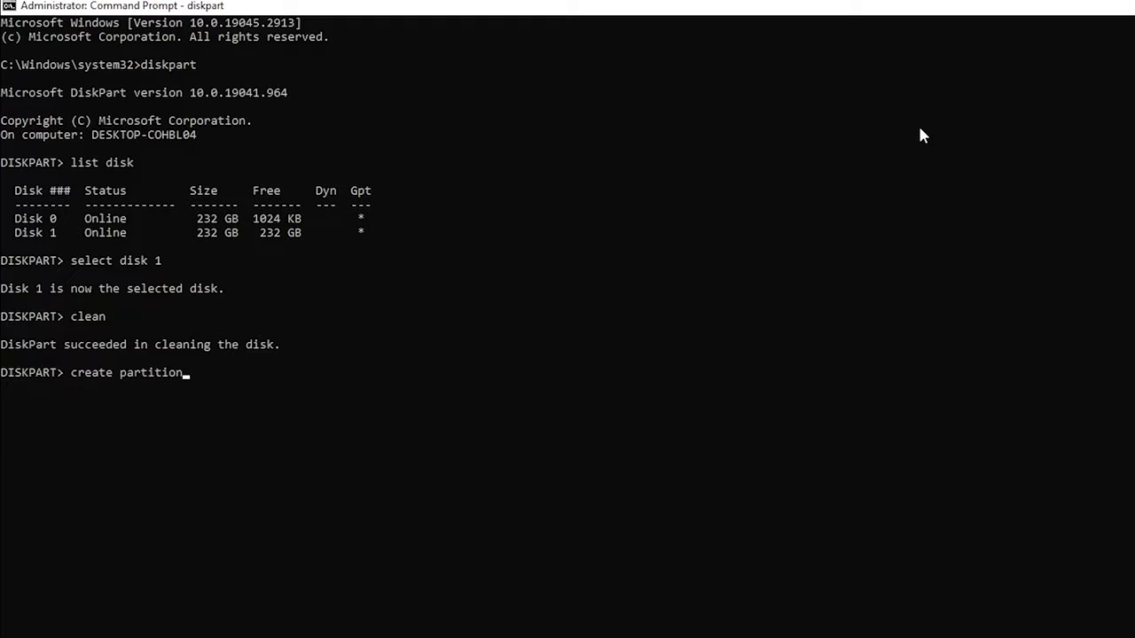
{"action": "type", "text": "primary"}
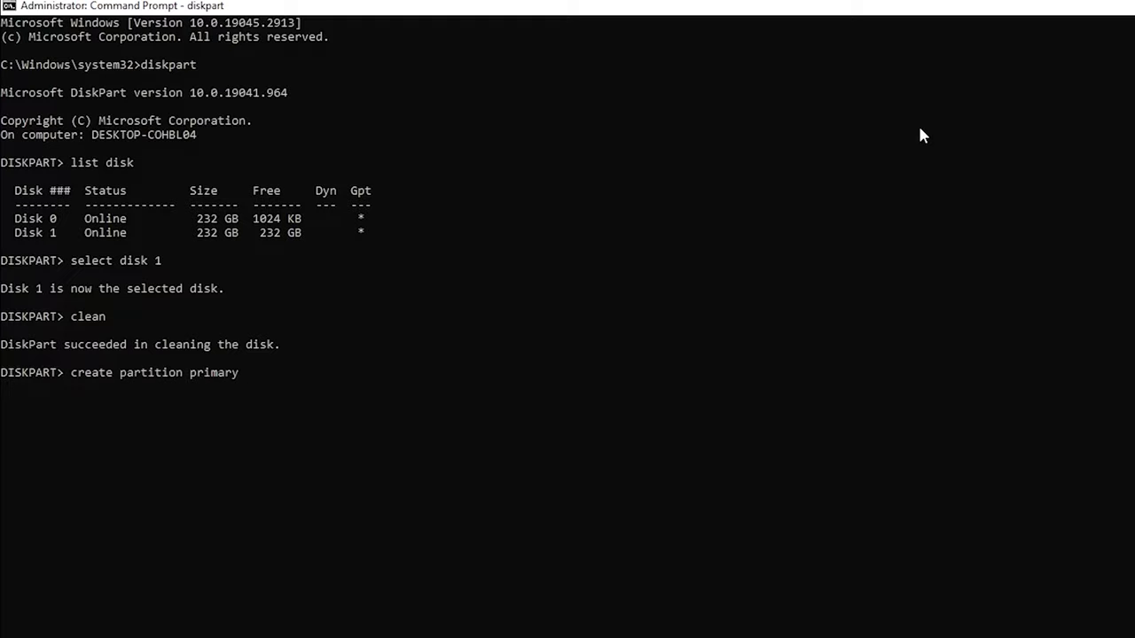
{"action": "key", "text": "enter"}
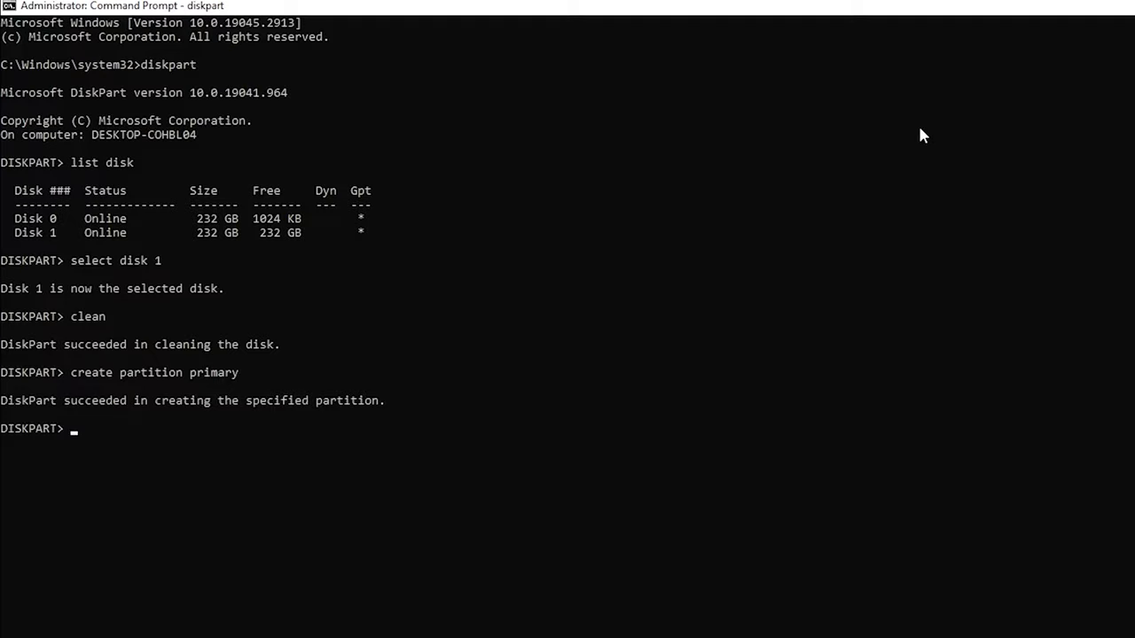
{"action": "type", "text": "format f"}
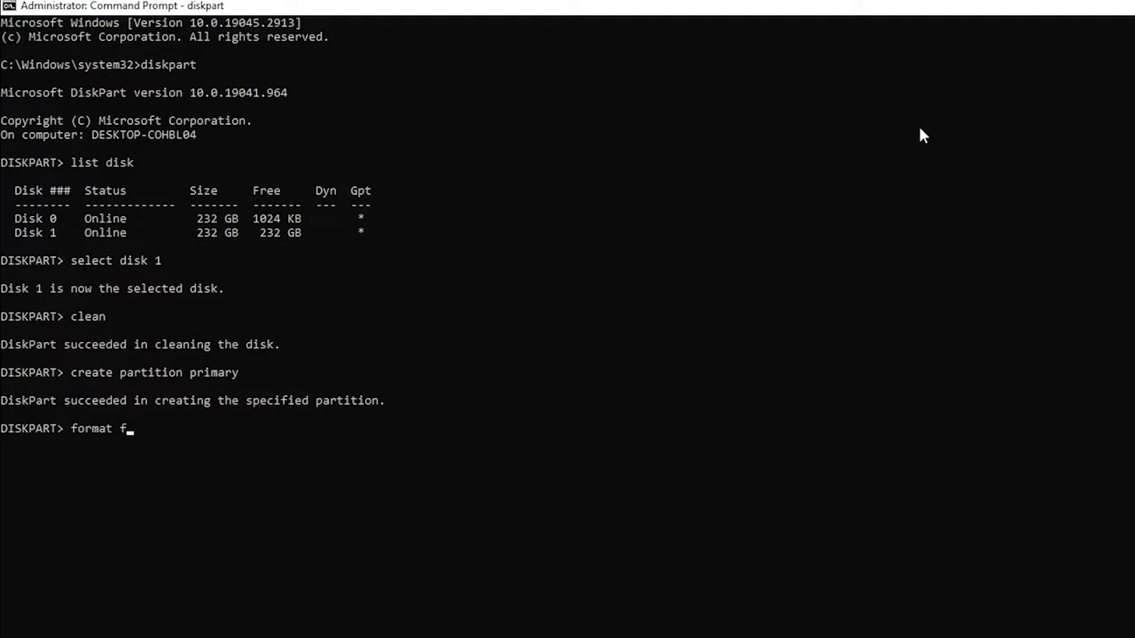
{"action": "type", "text": "s=nt"}
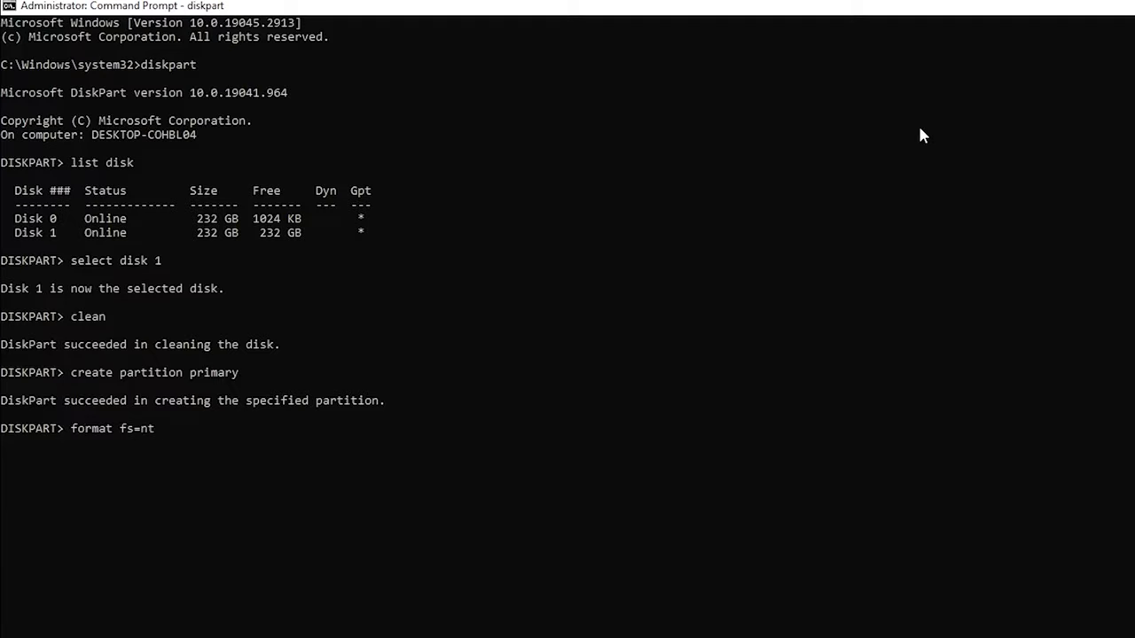
{"action": "type", "text": "fs quick"}
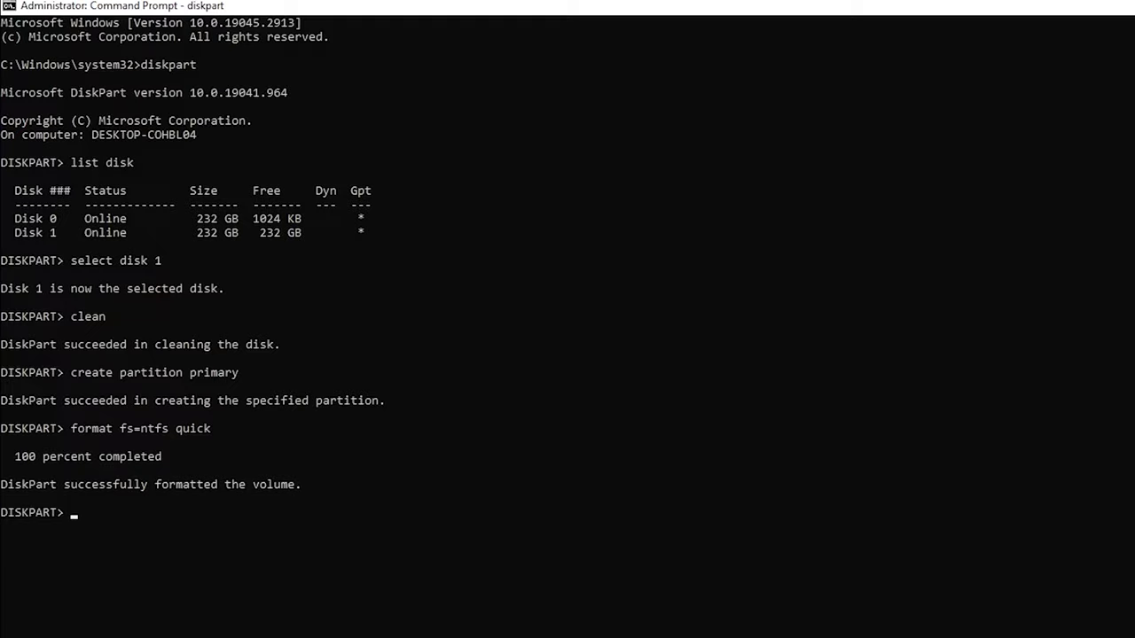
- Assign drive letter D in DiskPart and scroll the MiniTool Partition Recovery features page
{"action": "type", "text": "assig"}
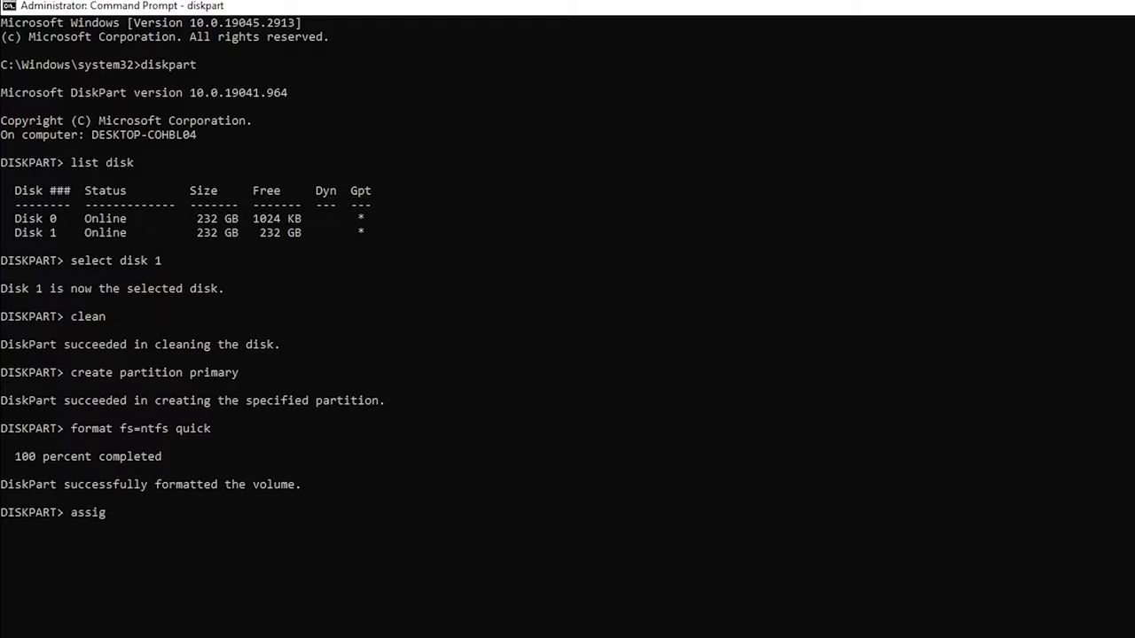
{"action": "type", "text": "n le"}
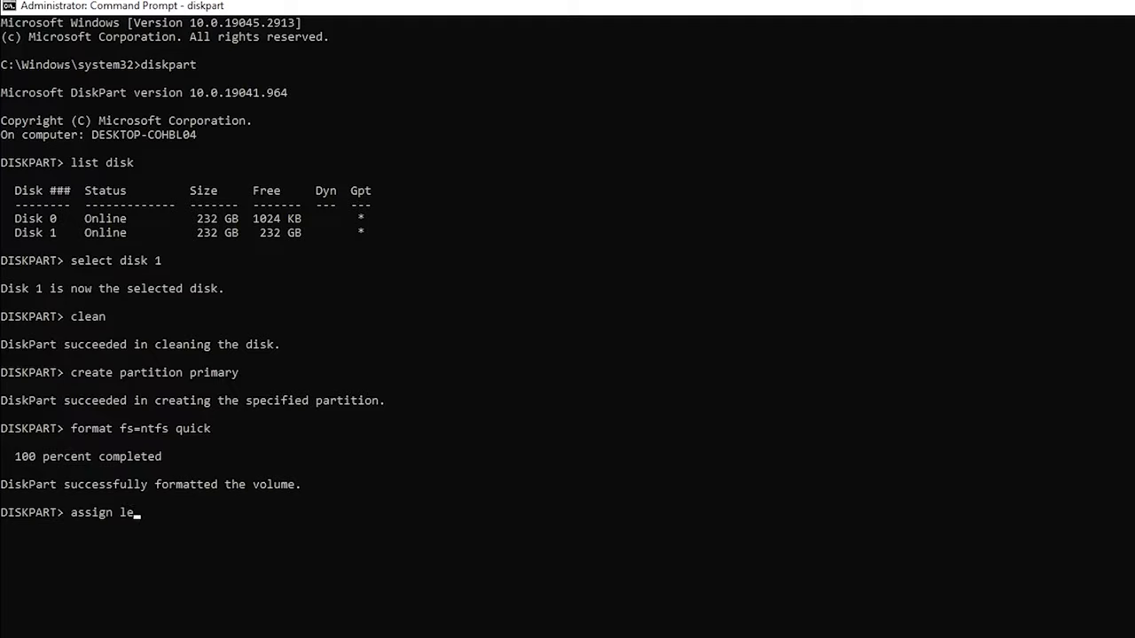
{"action": "type", "text": "tter="}
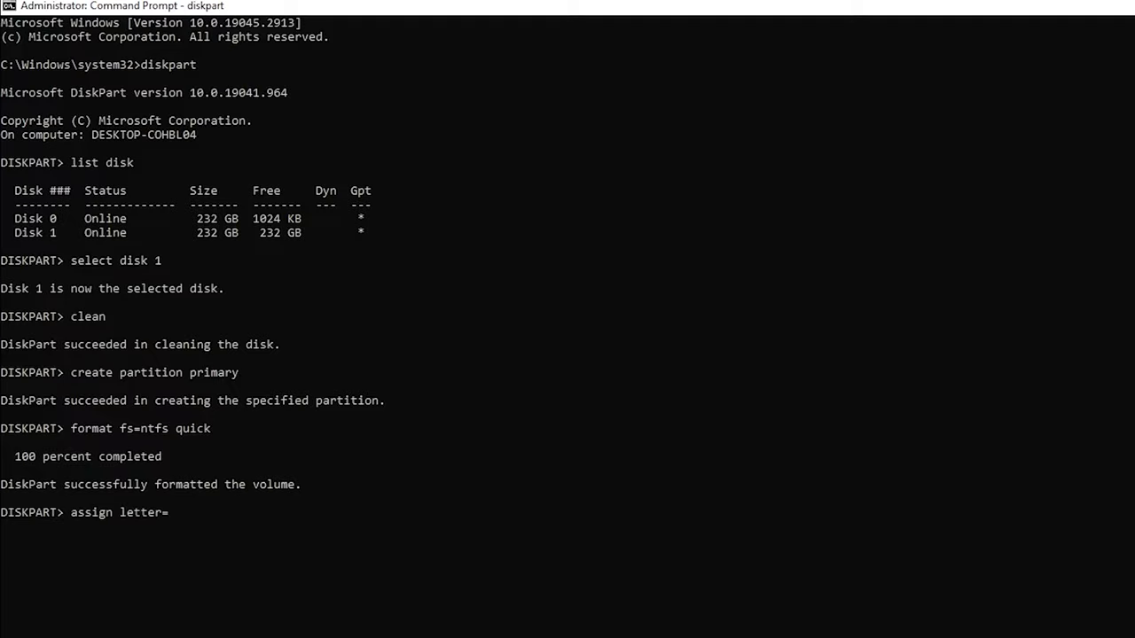
{"action": "type", "text": "D"}
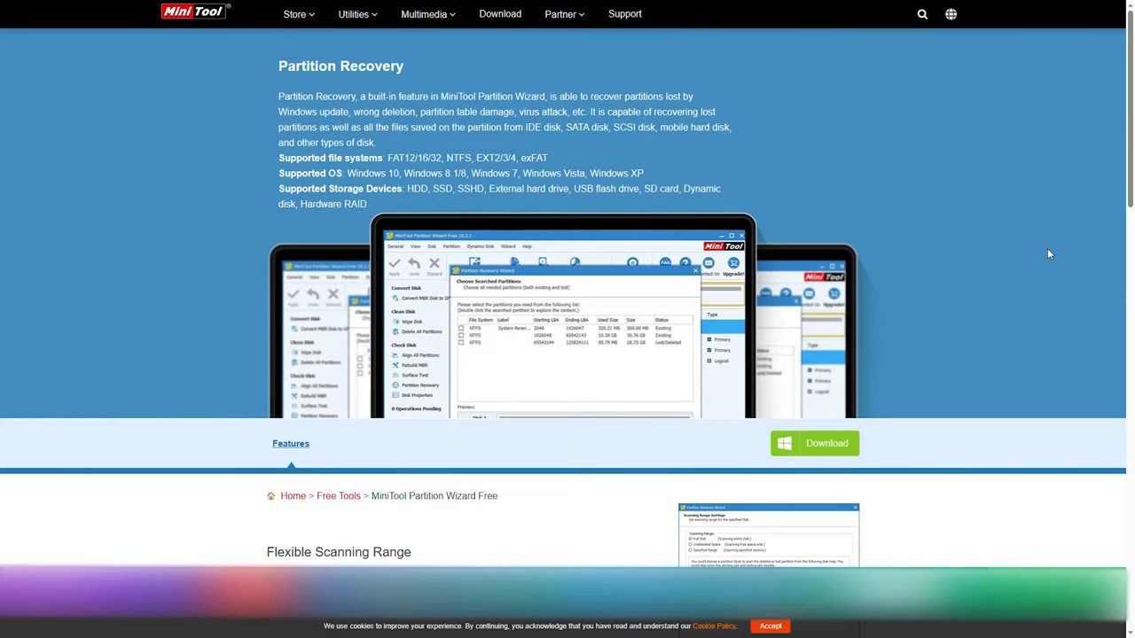
{"action": "scroll", "scroll_direction": "down", "scroll_amount": 3}
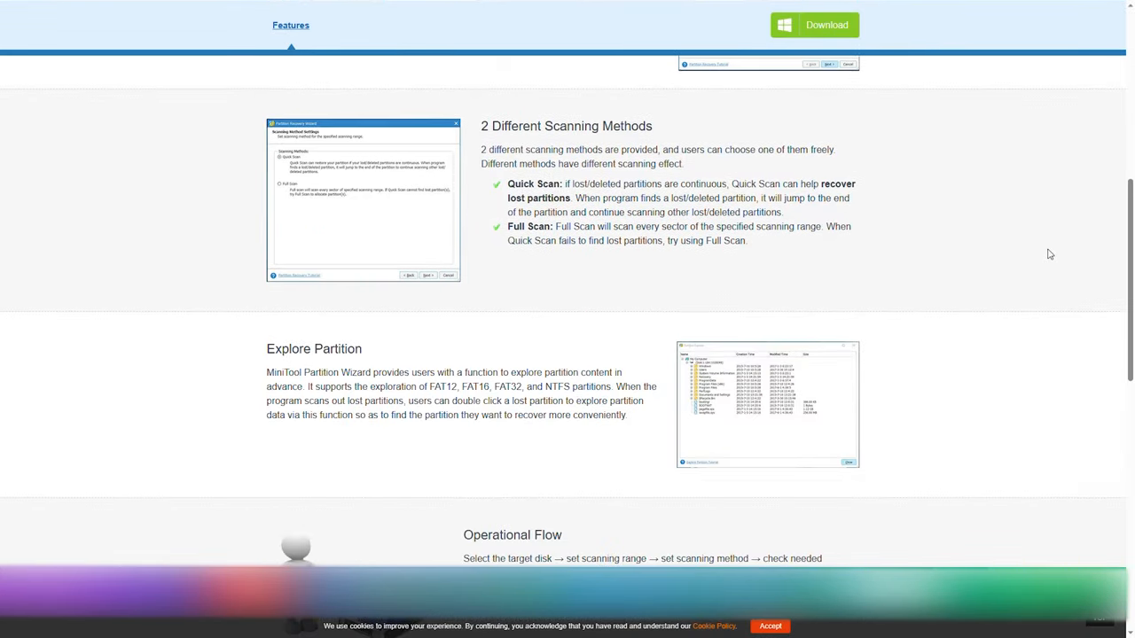
{"action": "scroll", "scroll_direction": "down", "scroll_amount": 3}
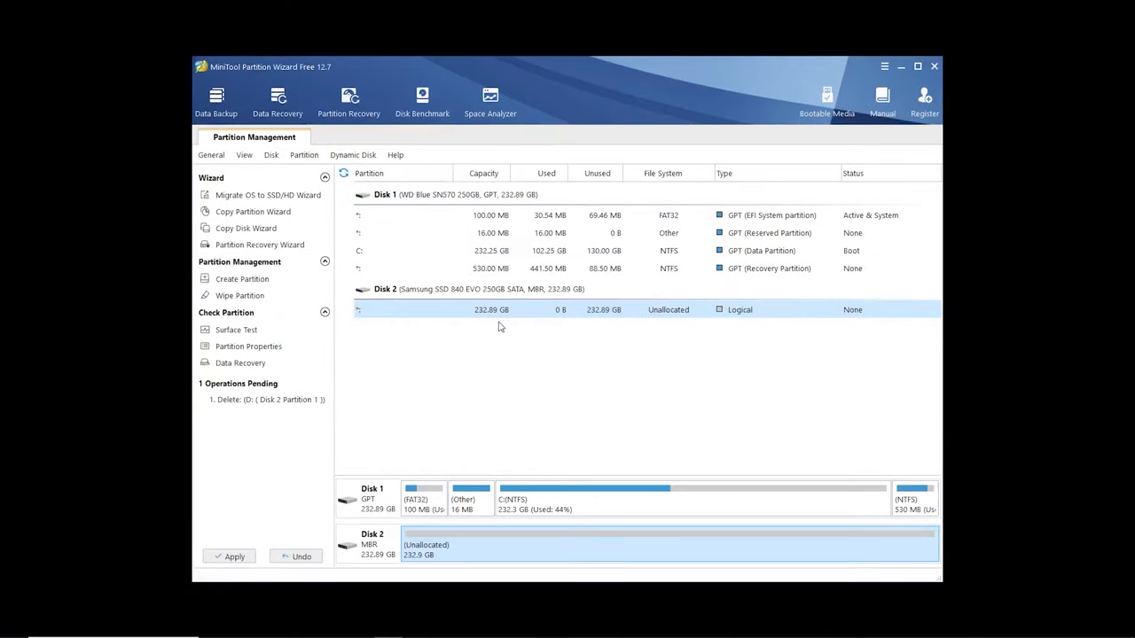
{"action": "mouse_move", "coordinate": [155, 454]}
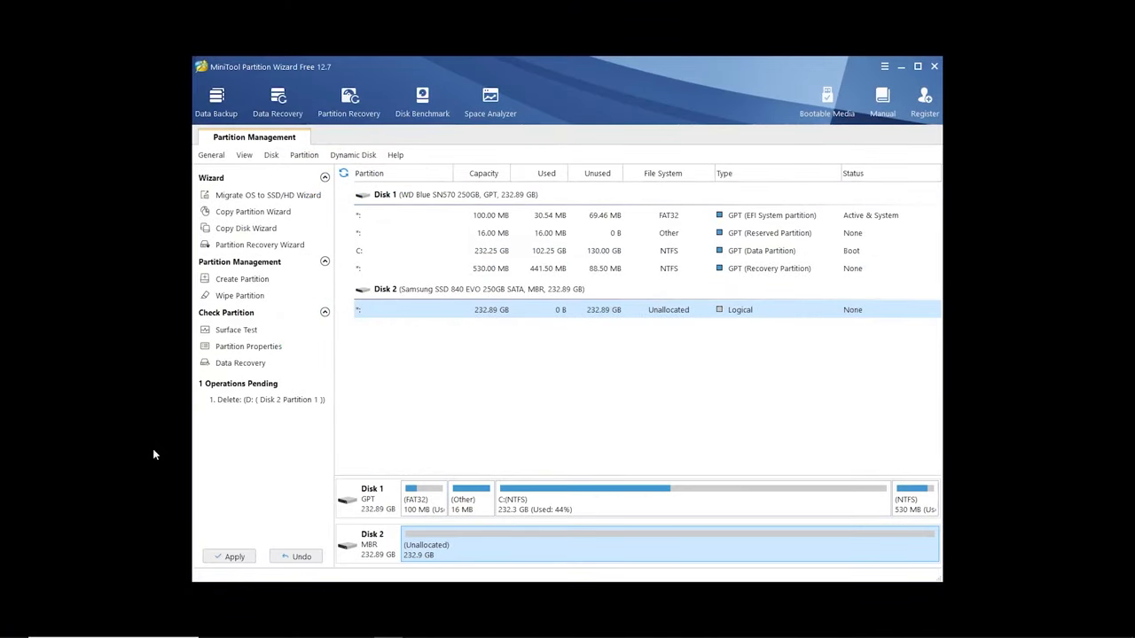
{"action": "mouse_move", "coordinate": [477, 310]}
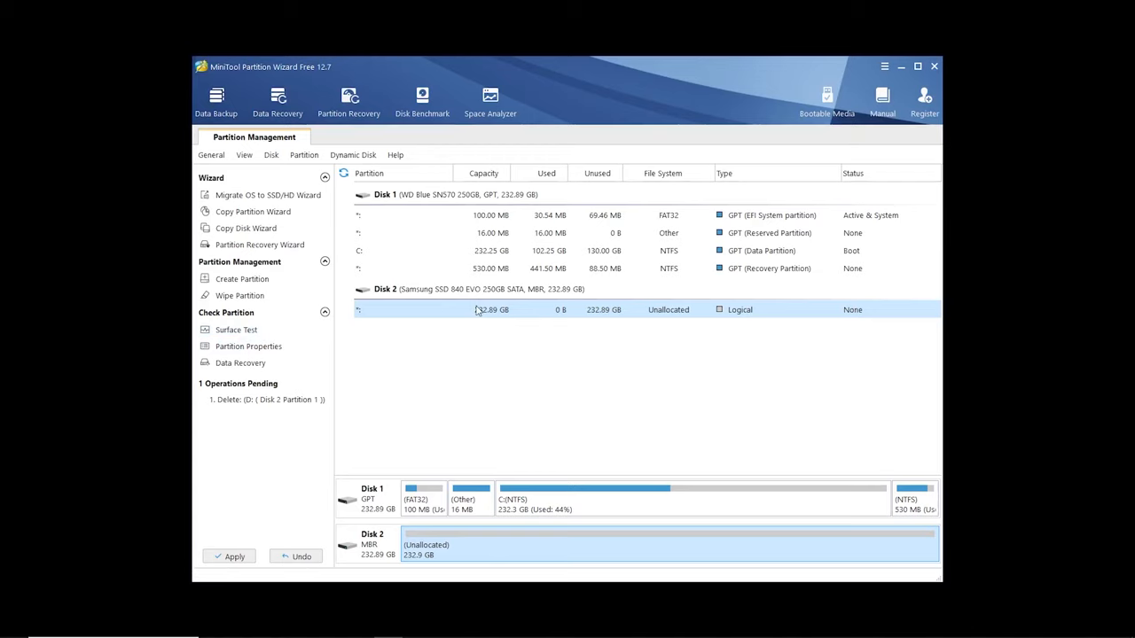
- Create a primary NTFS partition D: on Disk 2's unallocated space at full size
{"action": "right_click", "coordinate": [478, 309]}
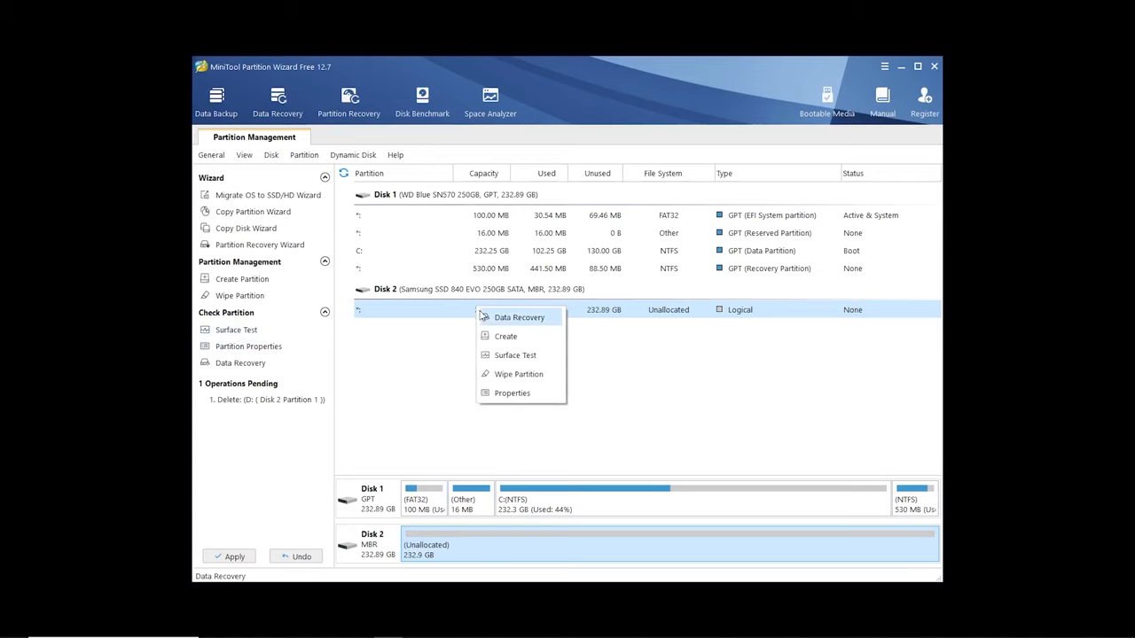
{"action": "left_click", "coordinate": [505, 336]}
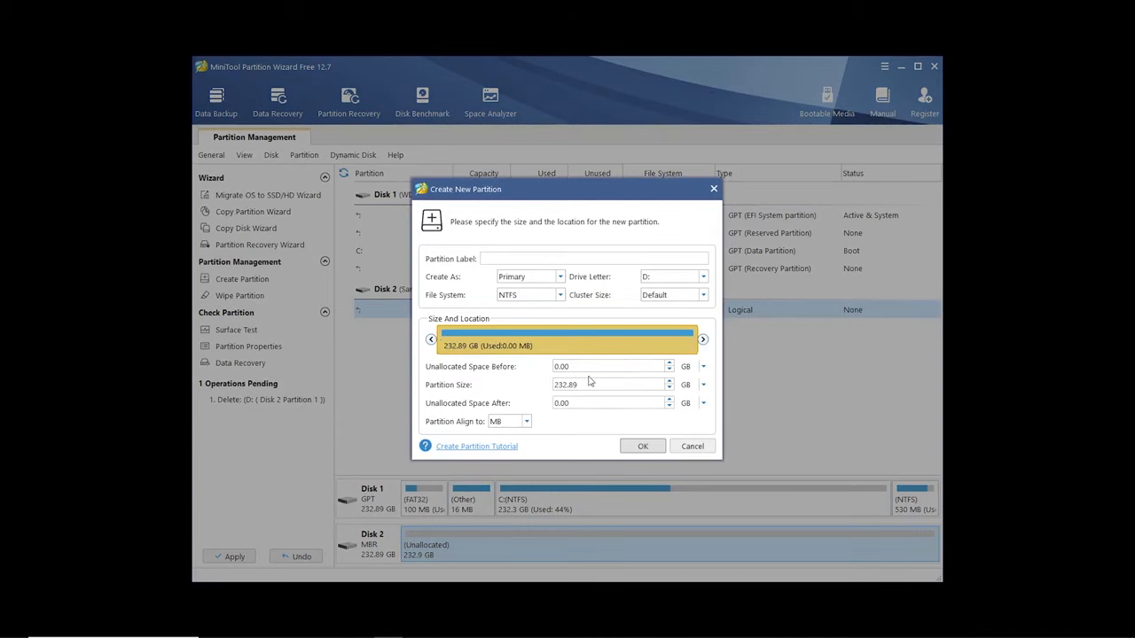
{"action": "left_click", "coordinate": [642, 446]}
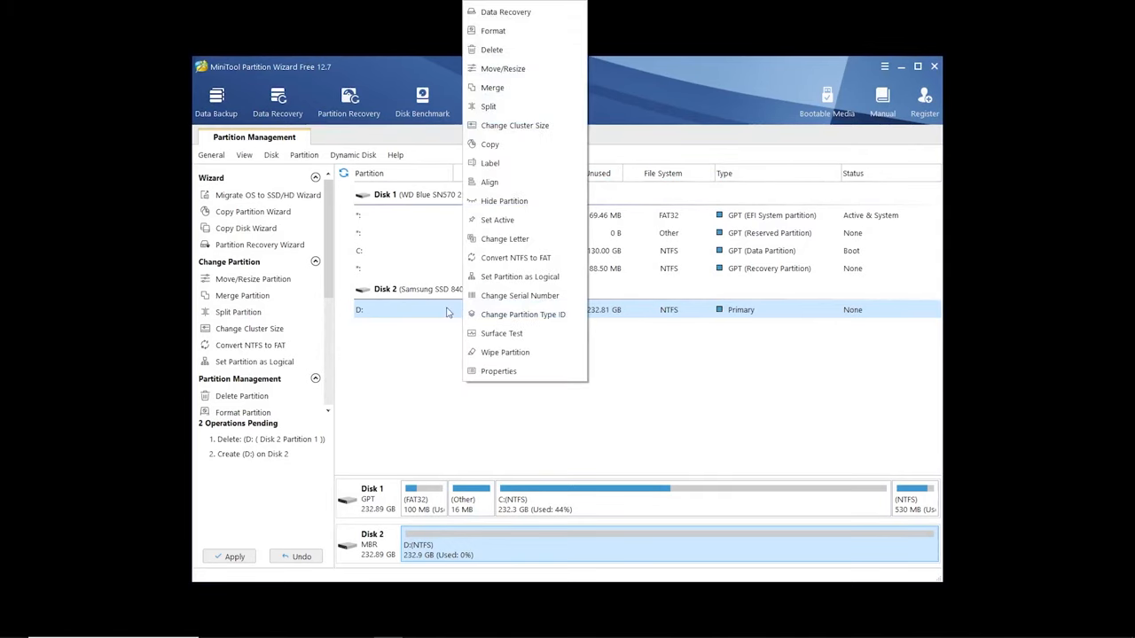
{"action": "mouse_move", "coordinate": [488, 106]}
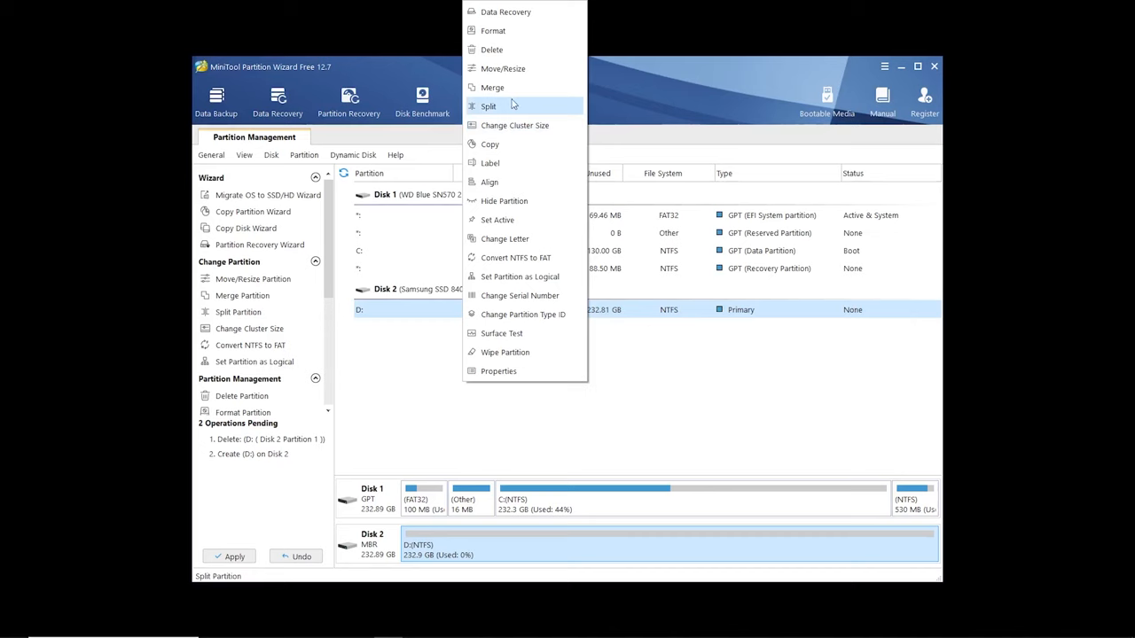
- Format D: as NTFS, then apply the three pending operations and acknowledge the success message
{"action": "left_click", "coordinate": [493, 30]}
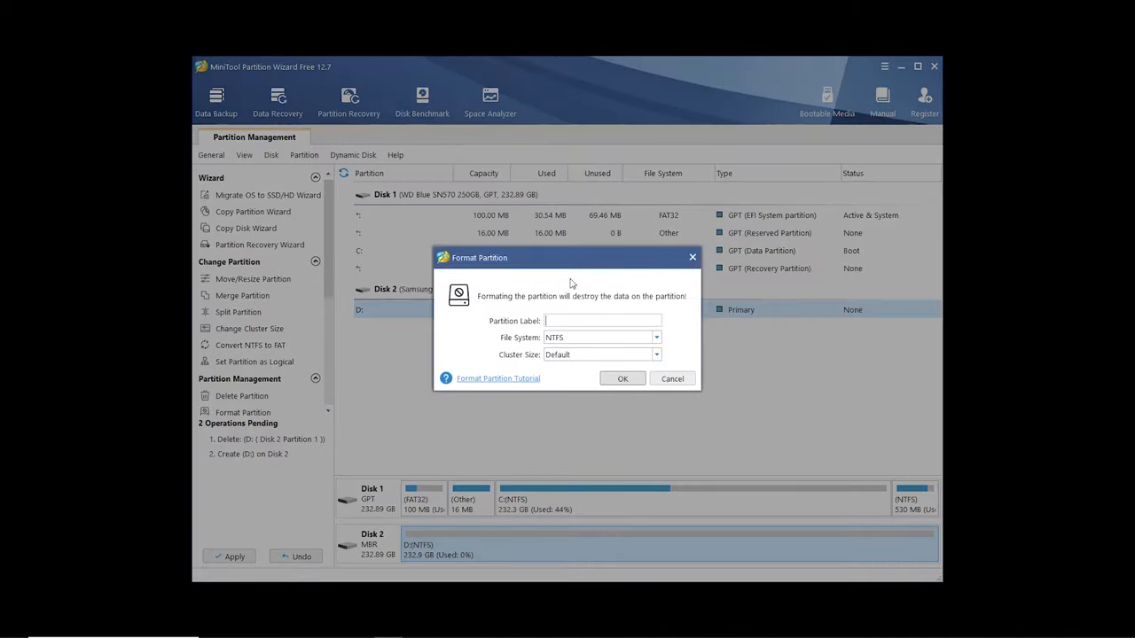
{"action": "left_click", "coordinate": [622, 379]}
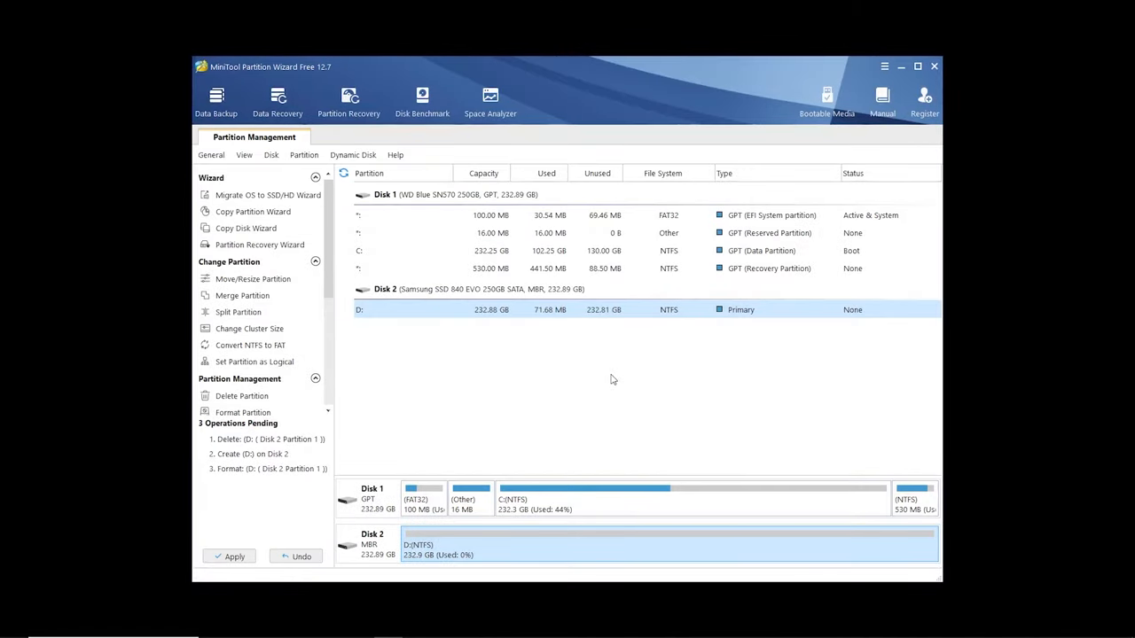
{"action": "left_click", "coordinate": [228, 557]}
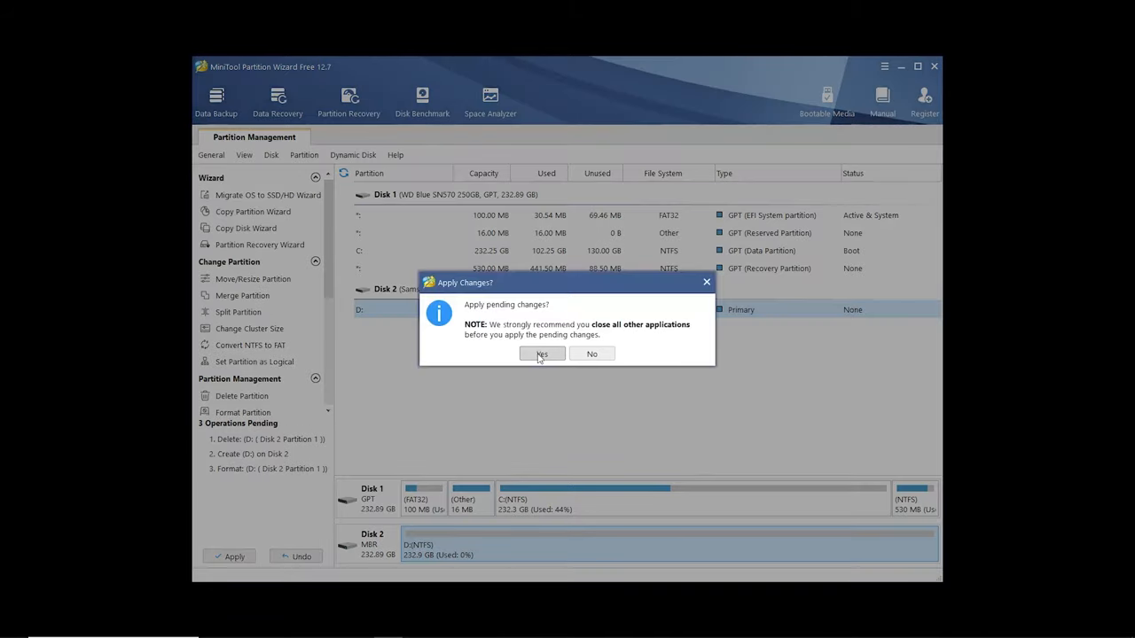
{"action": "left_click", "coordinate": [541, 354]}
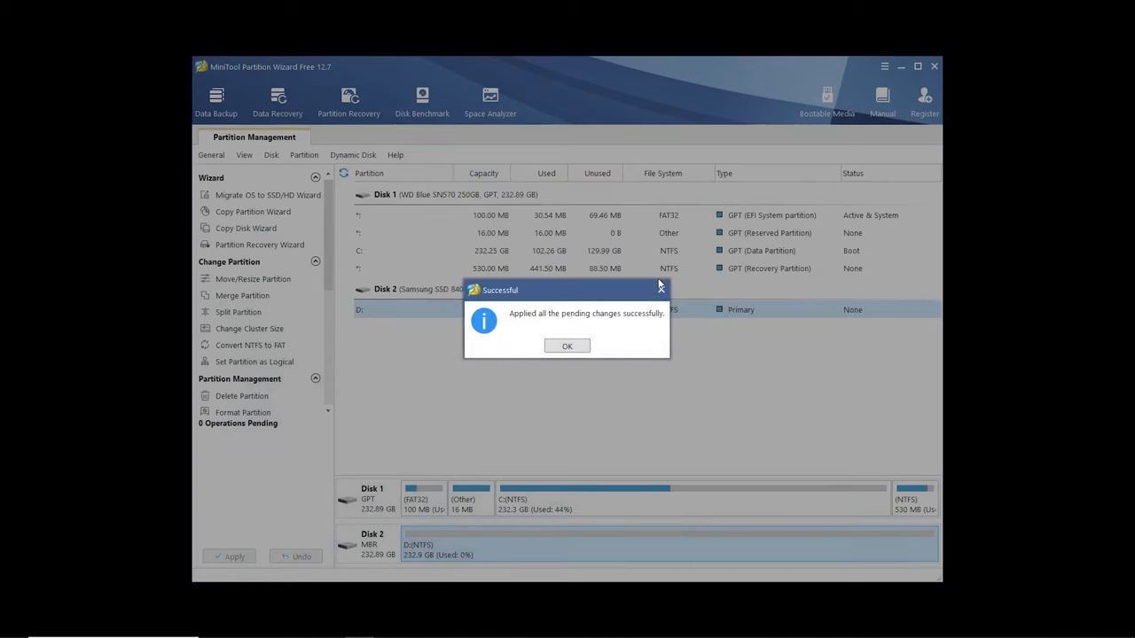
{"action": "left_click", "coordinate": [568, 346]}
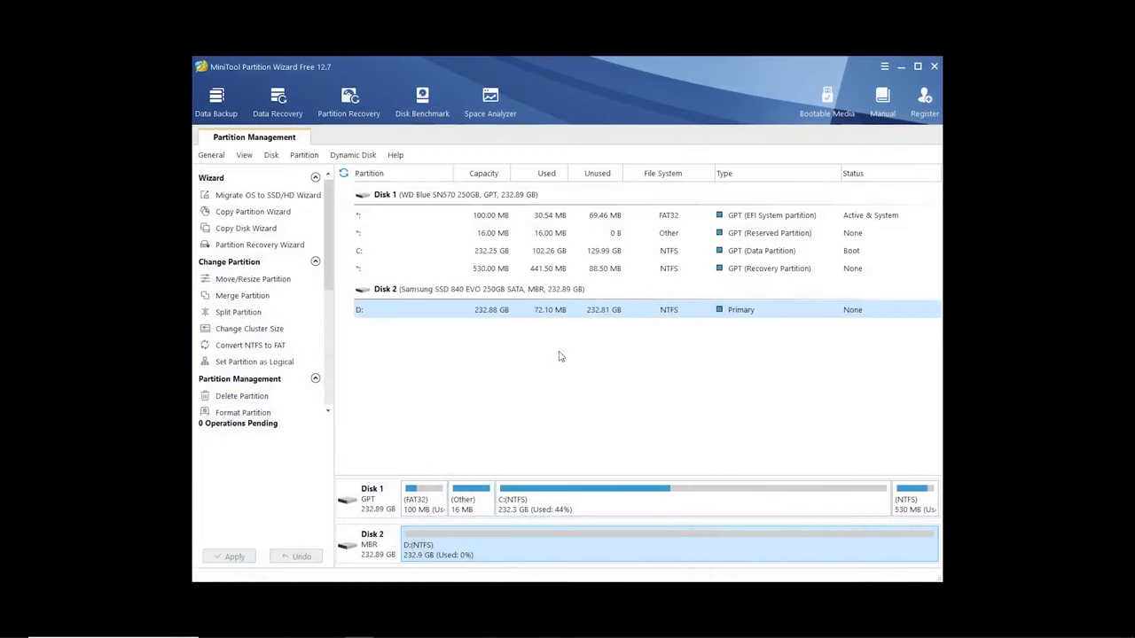
{"action": "mouse_move", "coordinate": [456, 350]}
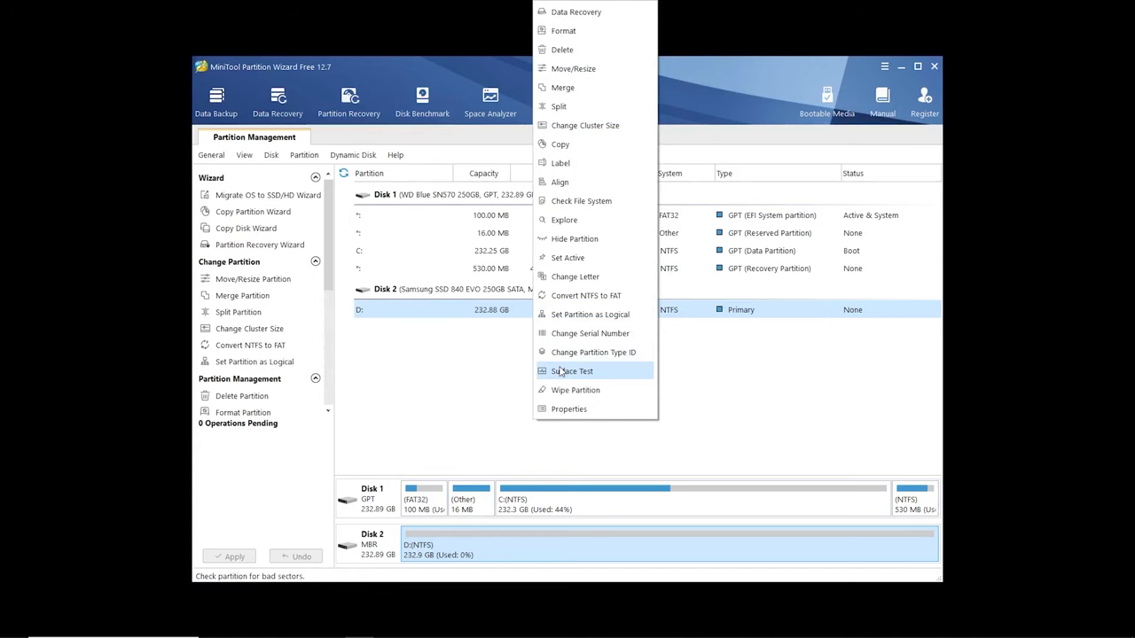
- Run a Surface Test on partition D: to check the Samsung SSD for read errors
{"action": "left_click", "coordinate": [572, 371]}
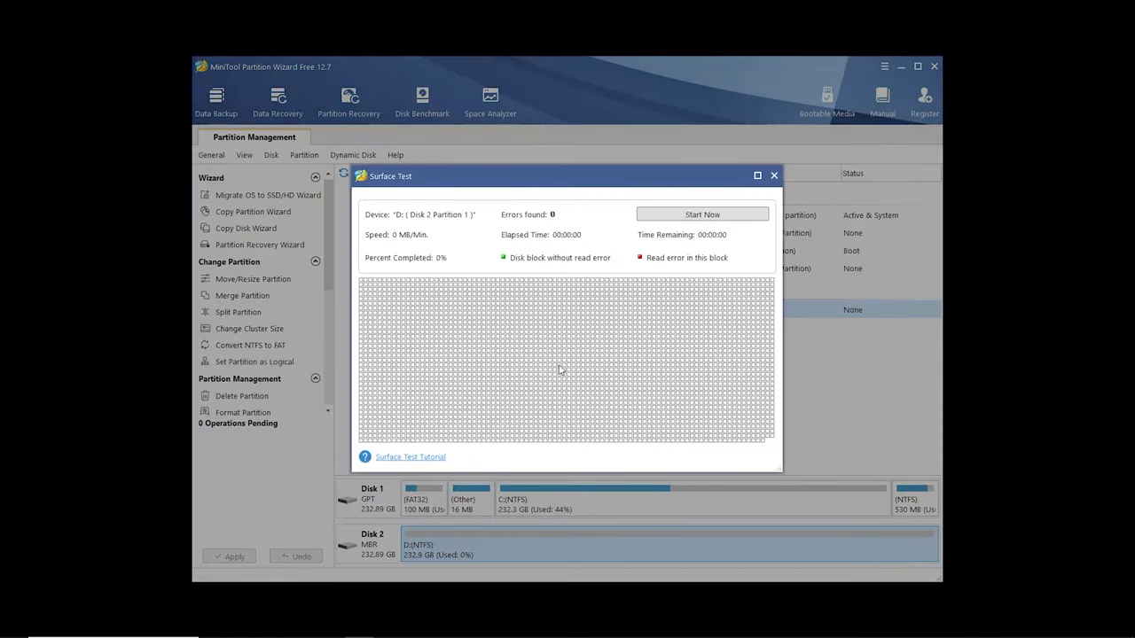
{"action": "left_click", "coordinate": [703, 215]}
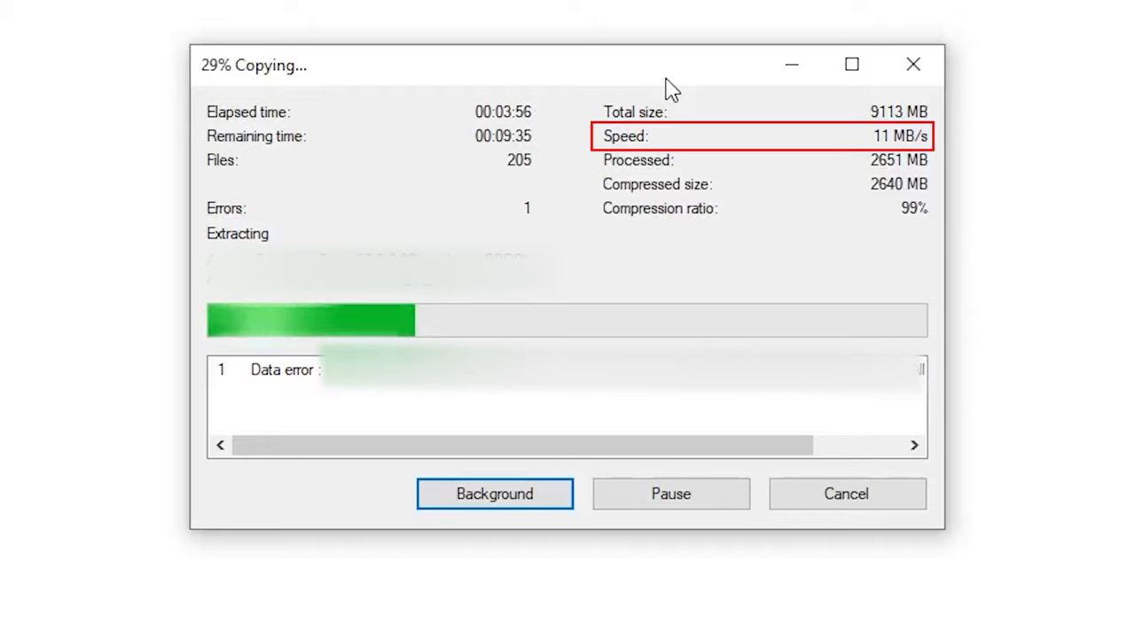
{"action": "mouse_move", "coordinate": [929, 158]}
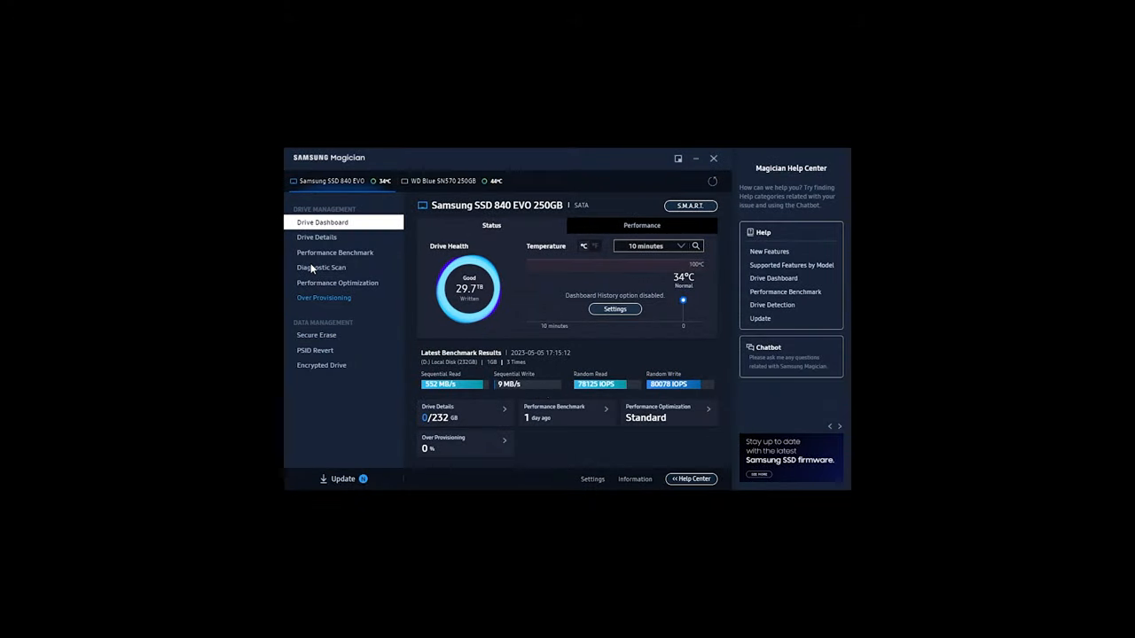
- View the Performance Benchmark history in Samsung Magician, then close the CrystalDiskInfo 87% health report
{"action": "left_click", "coordinate": [334, 252]}
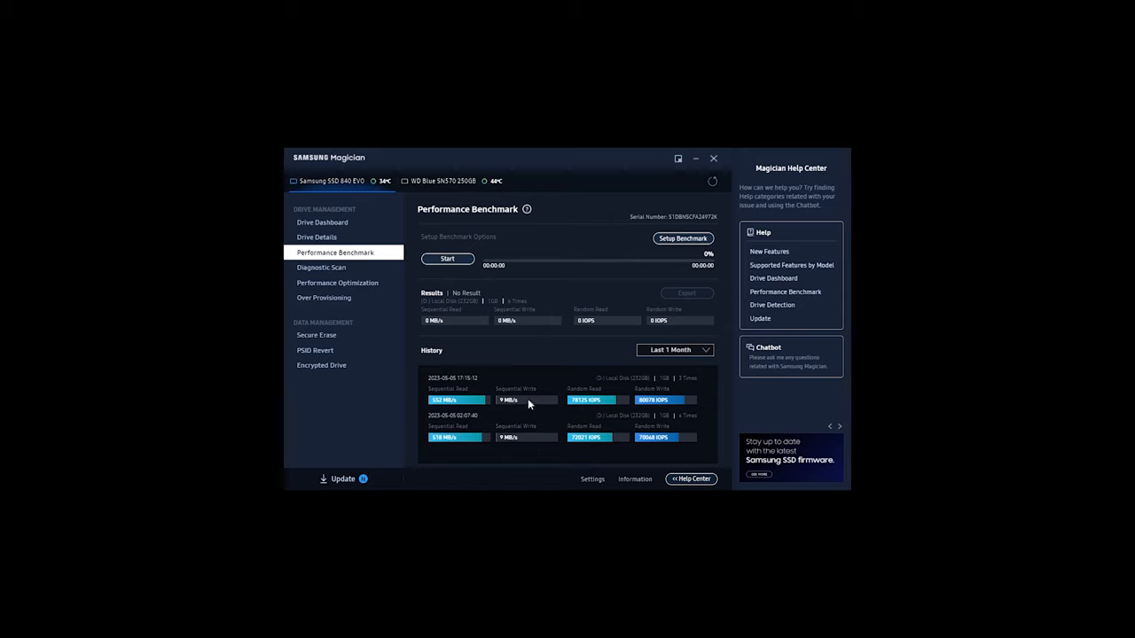
{"action": "mouse_move", "coordinate": [523, 400]}
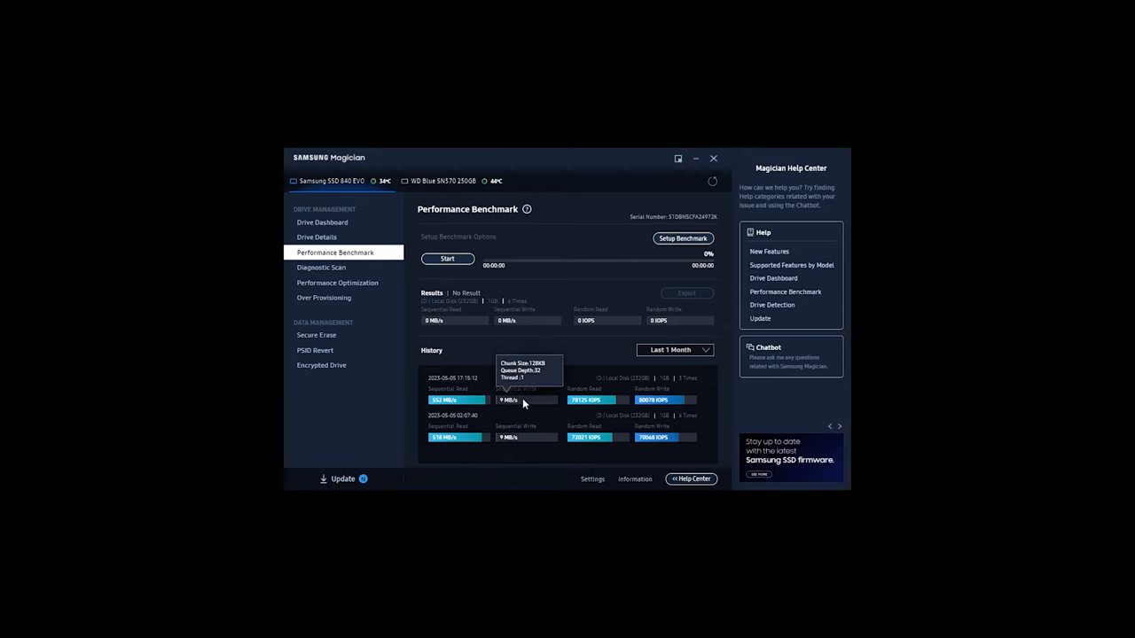
{"action": "mouse_move", "coordinate": [554, 352]}
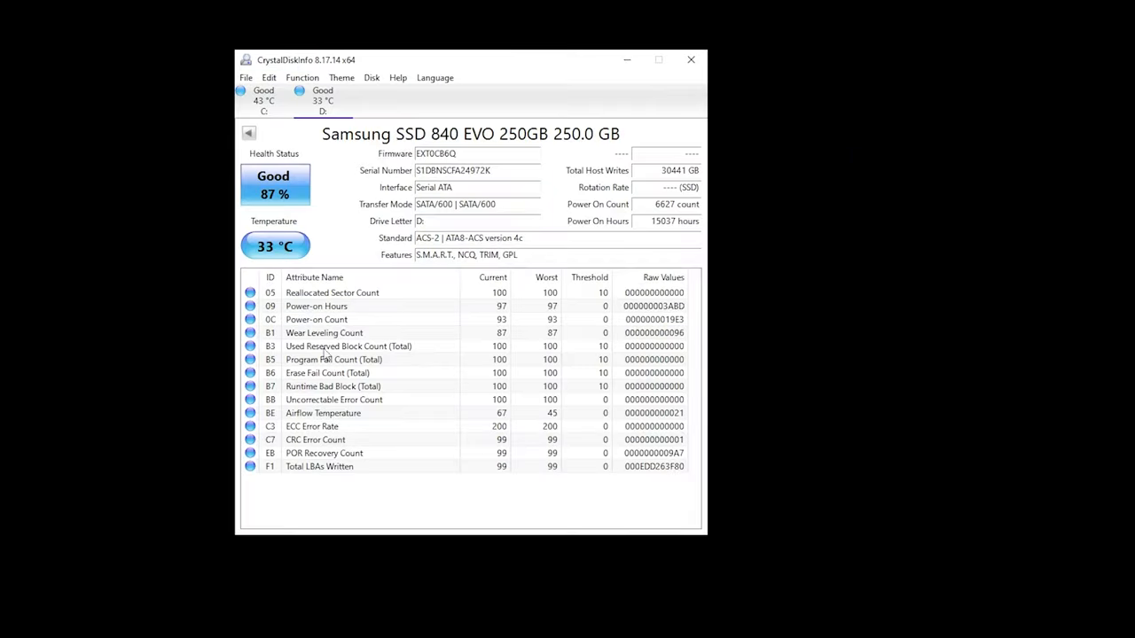
{"action": "mouse_move", "coordinate": [738, 67]}
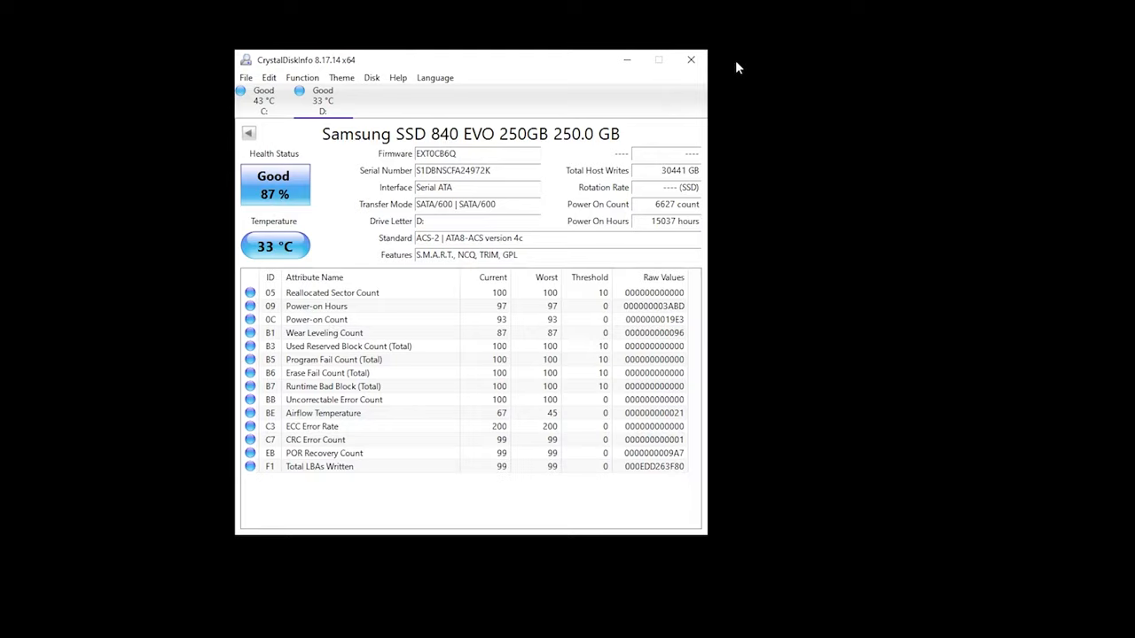
{"action": "mouse_move", "coordinate": [691, 60]}
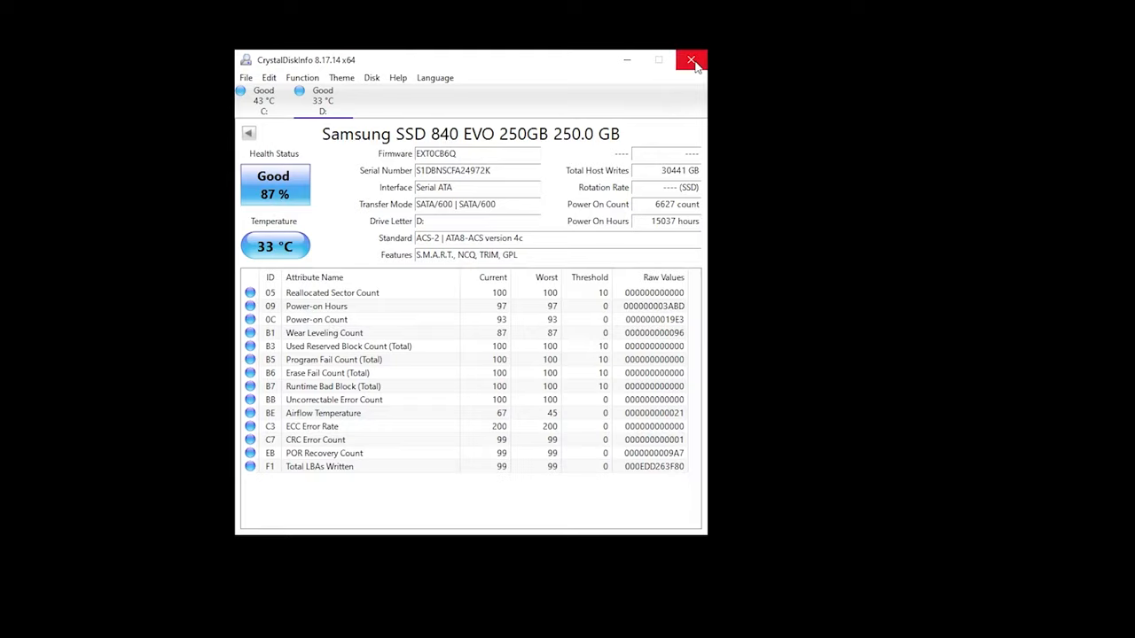
{"action": "left_click", "coordinate": [692, 60]}
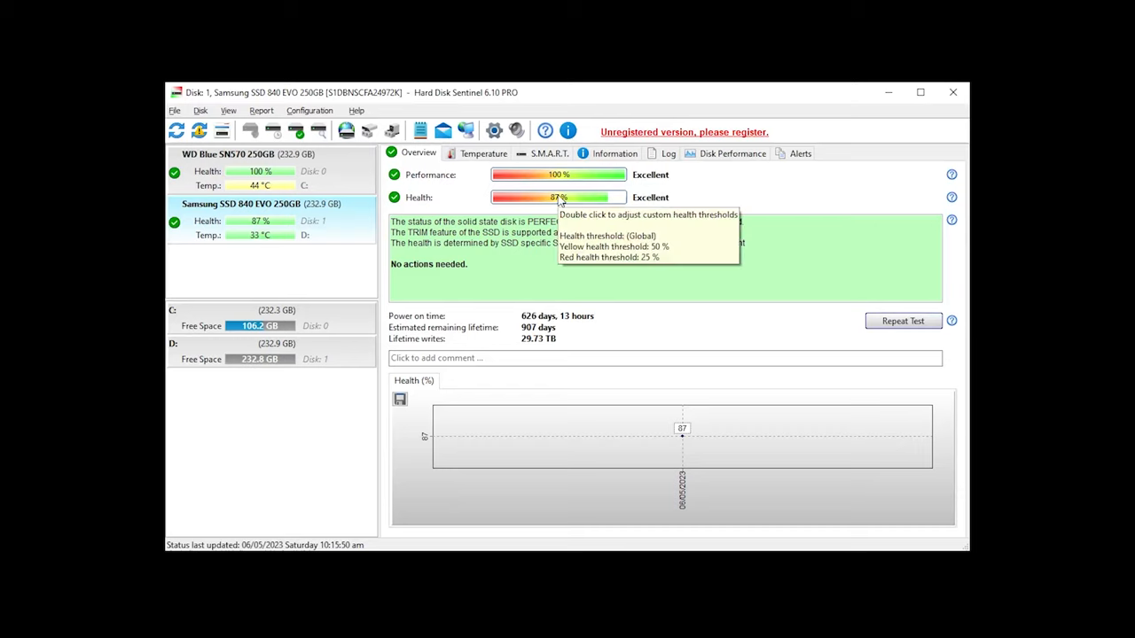
{"action": "mouse_move", "coordinate": [331, 365]}
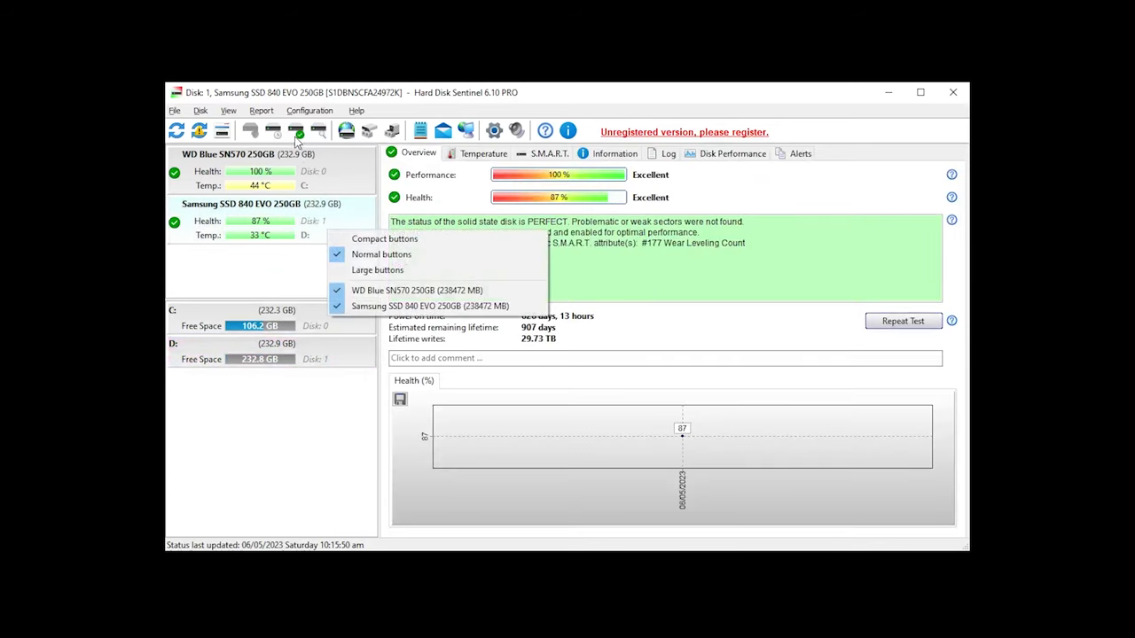
- Show the Disk menu's self-test and surface test options for the Samsung SSD 840 EVO
{"action": "left_click", "coordinate": [200, 110]}
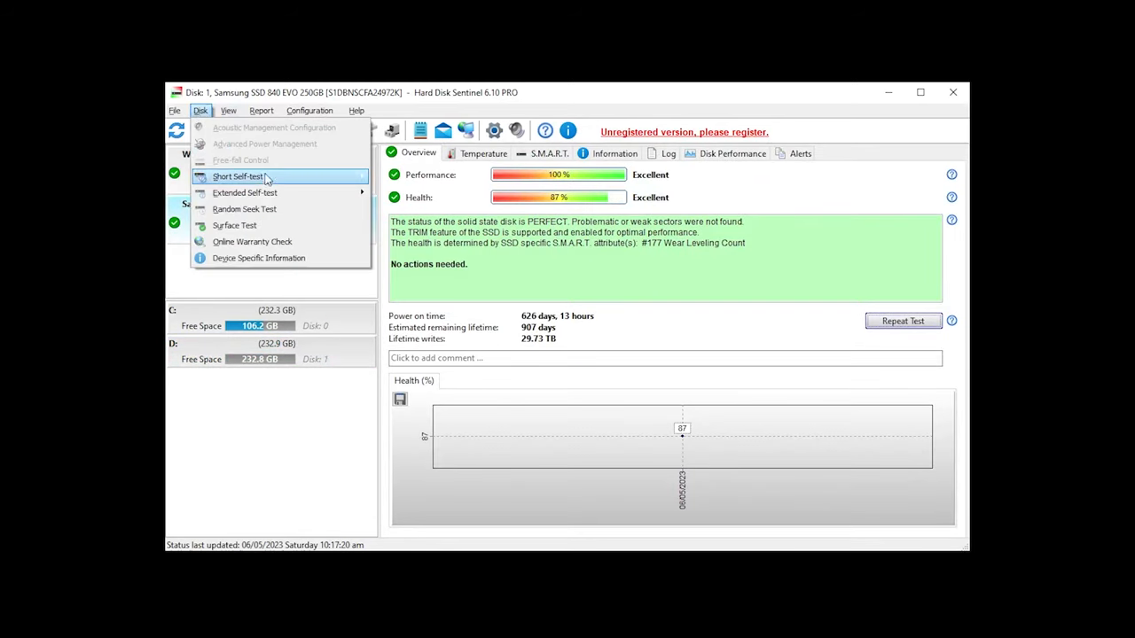
{"action": "mouse_move", "coordinate": [238, 177]}
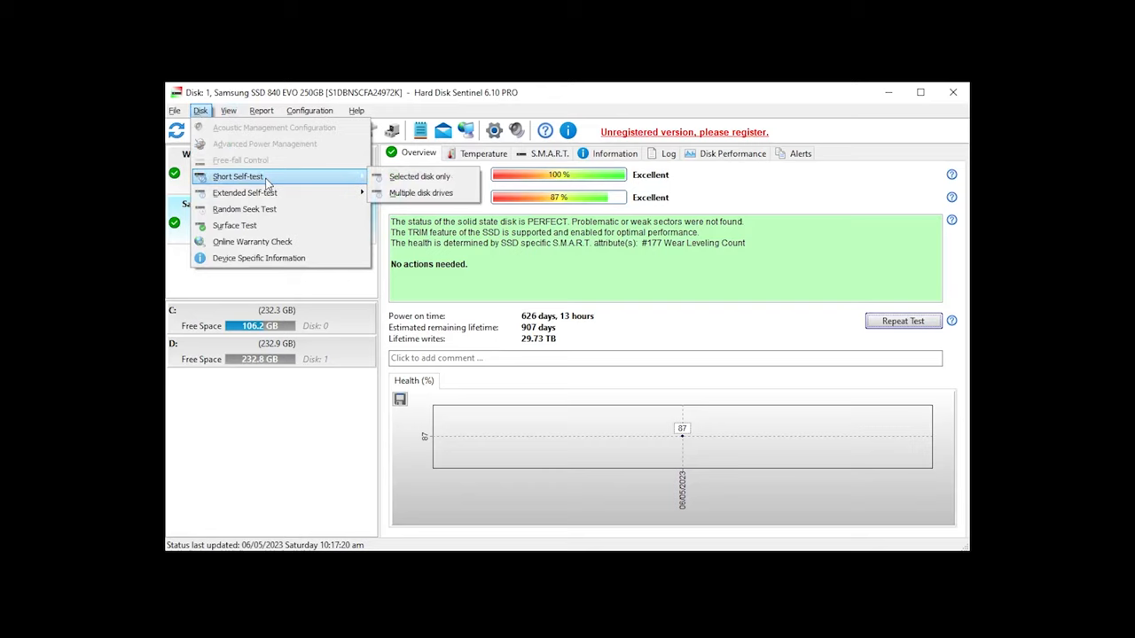
{"action": "mouse_move", "coordinate": [245, 193]}
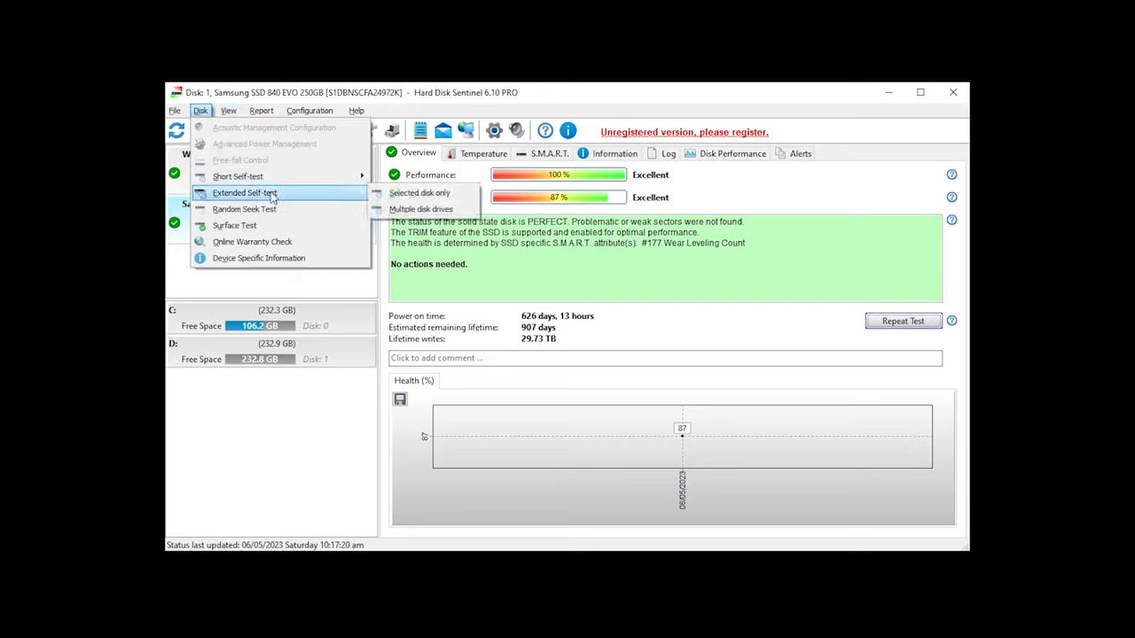